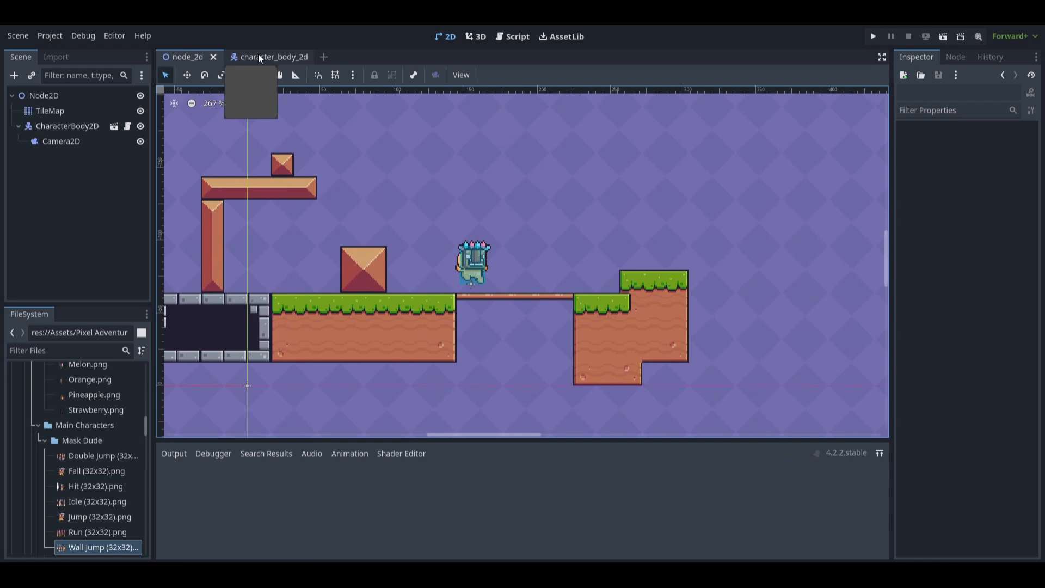
# Step: Add a 'slide' animation to the character sprite from the Pixel Adventure Wall Jump (32x32) sheet
pyautogui.click(269, 57)
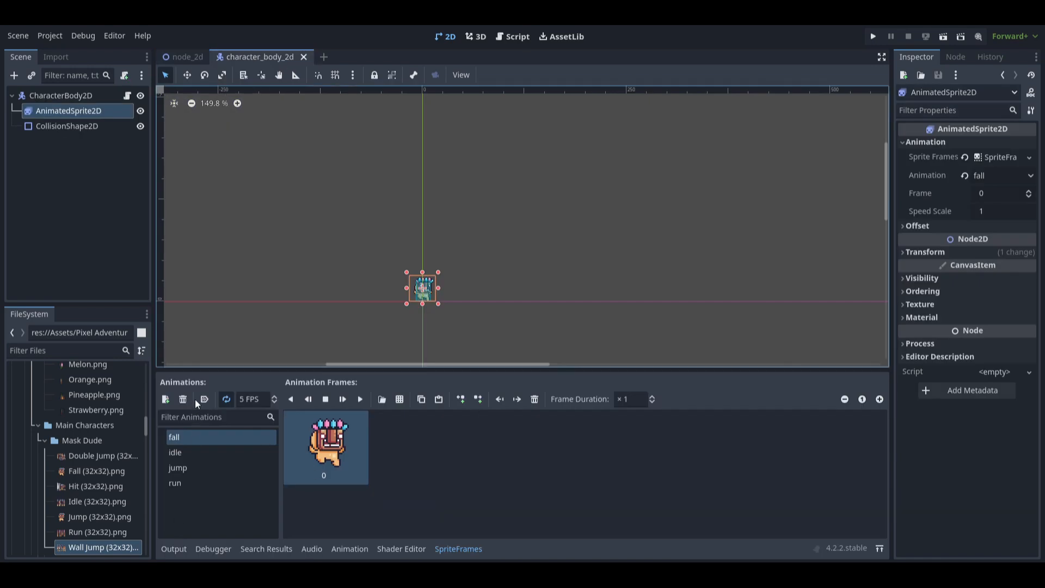
pyautogui.click(165, 399)
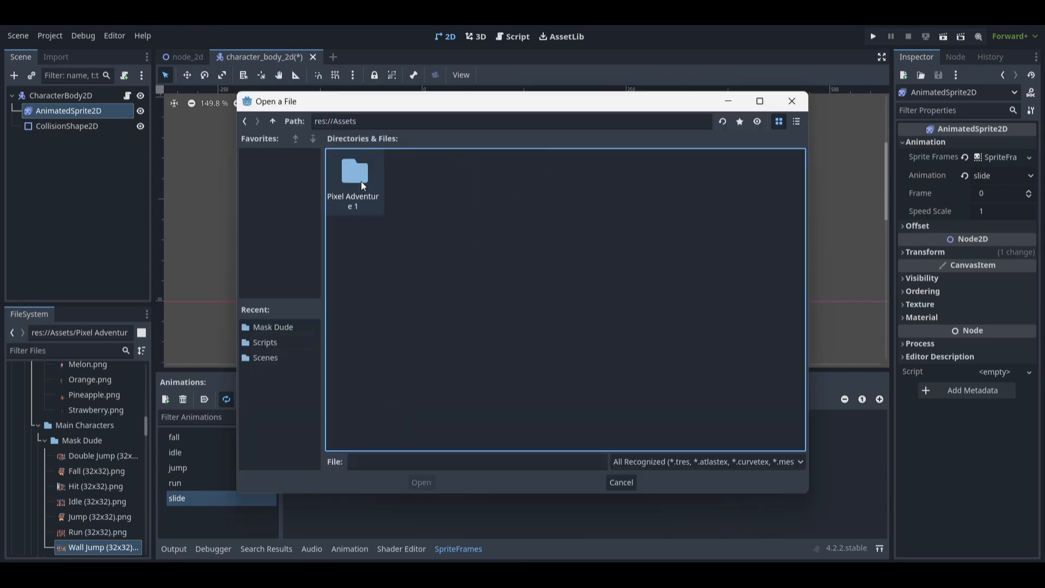
pyautogui.doubleClick(354, 172)
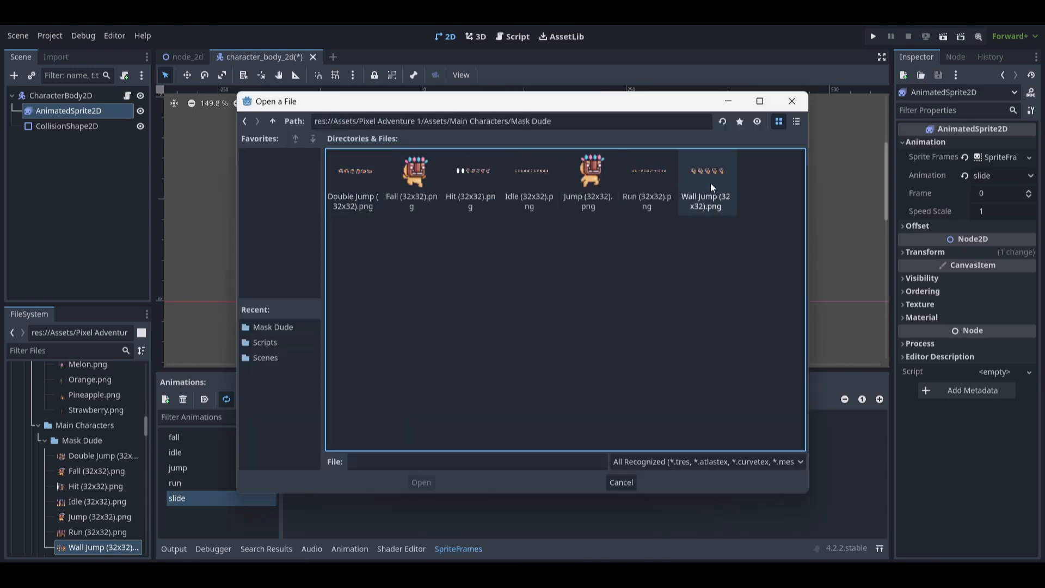
pyautogui.doubleClick(705, 170)
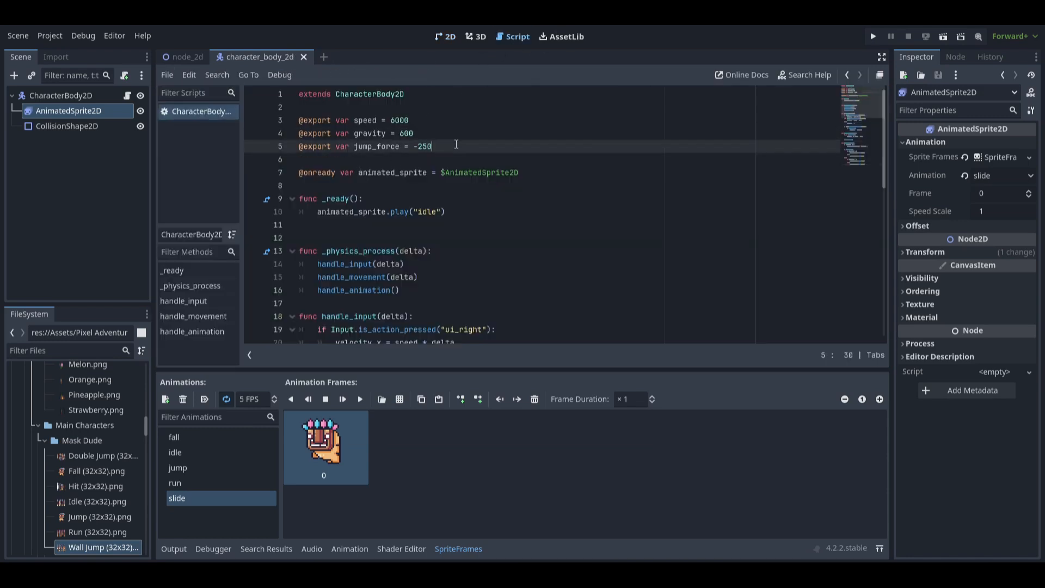
# Step: Export wall_jump_force = -300 and wall_slide_speed = 3000 in the character script
pyautogui.write('@export')
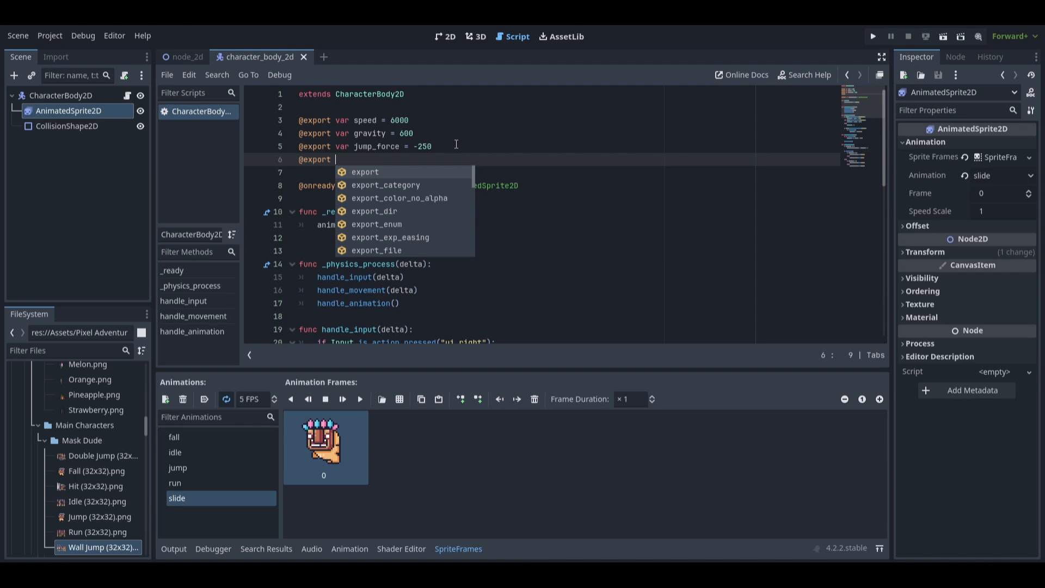
pyautogui.write('var wall_jump_force =')
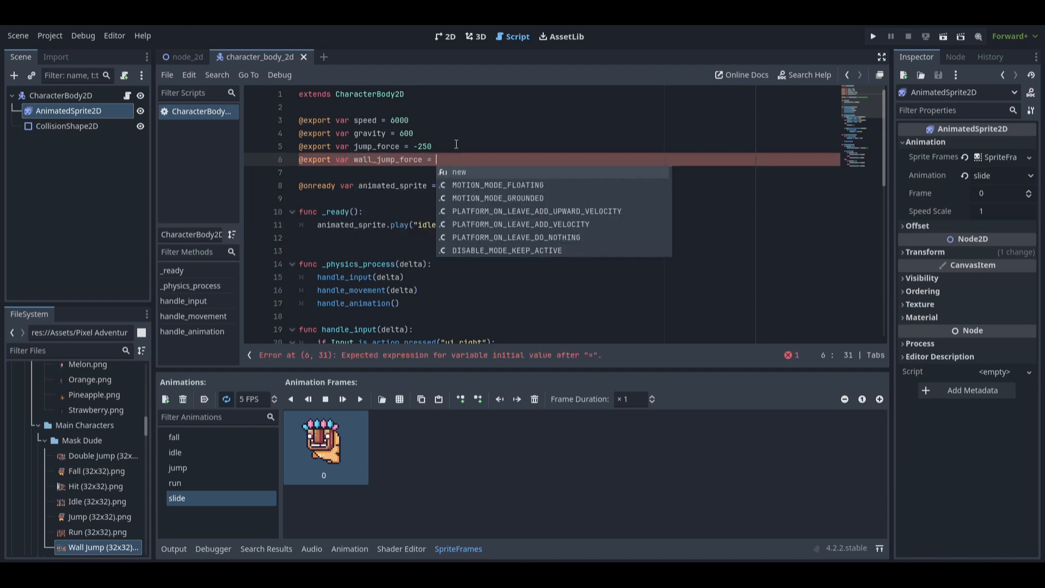
pyautogui.write('-300')
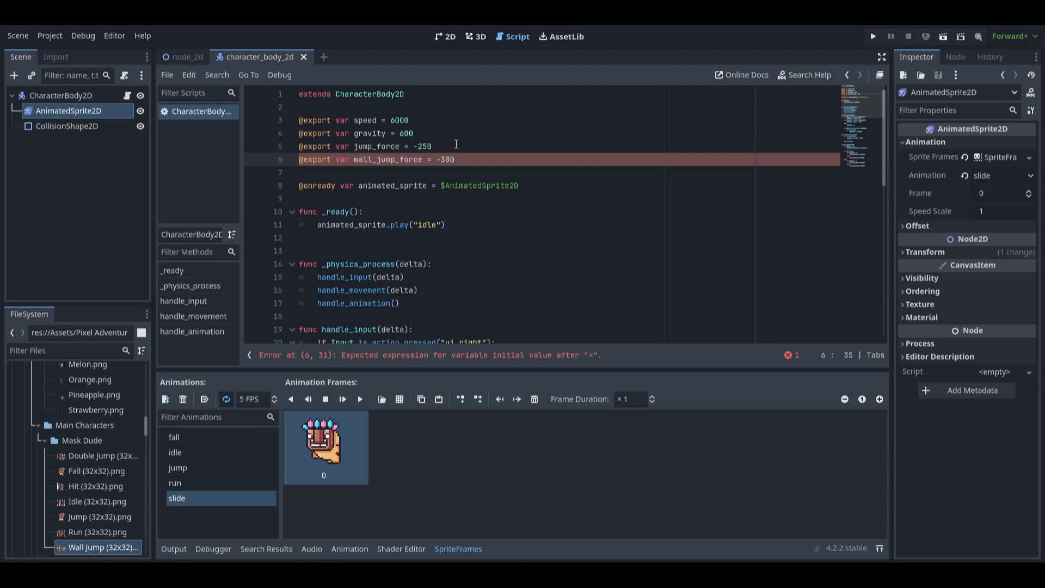
pyautogui.write('@export var')
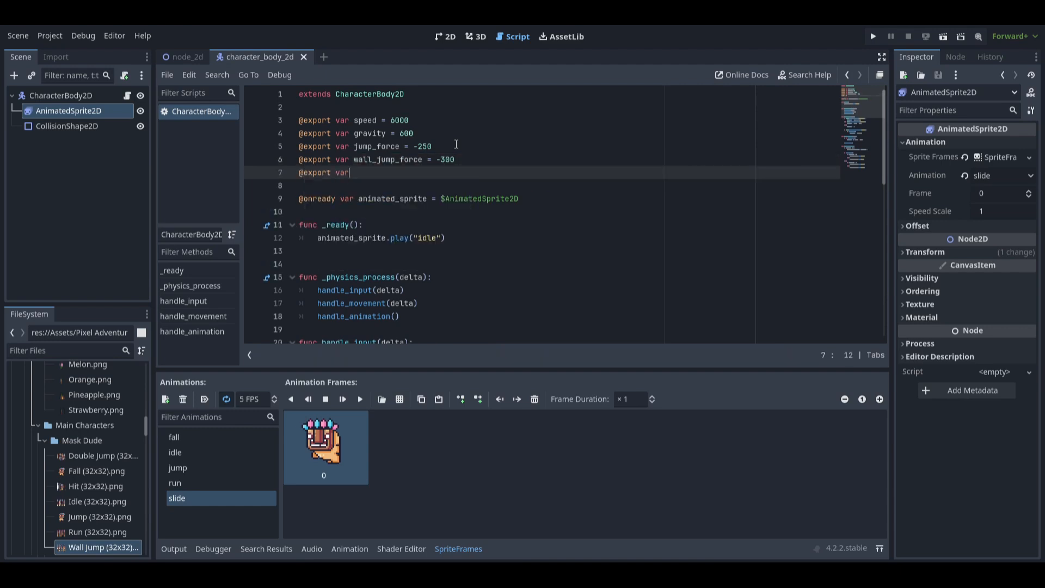
pyautogui.write('wall_slide_')
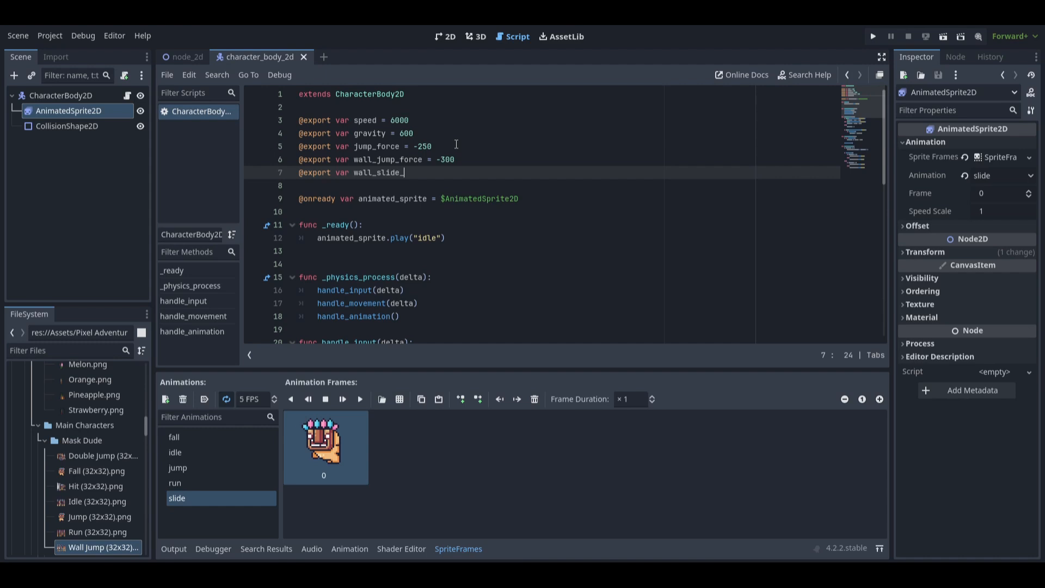
pyautogui.write('speed = 300')
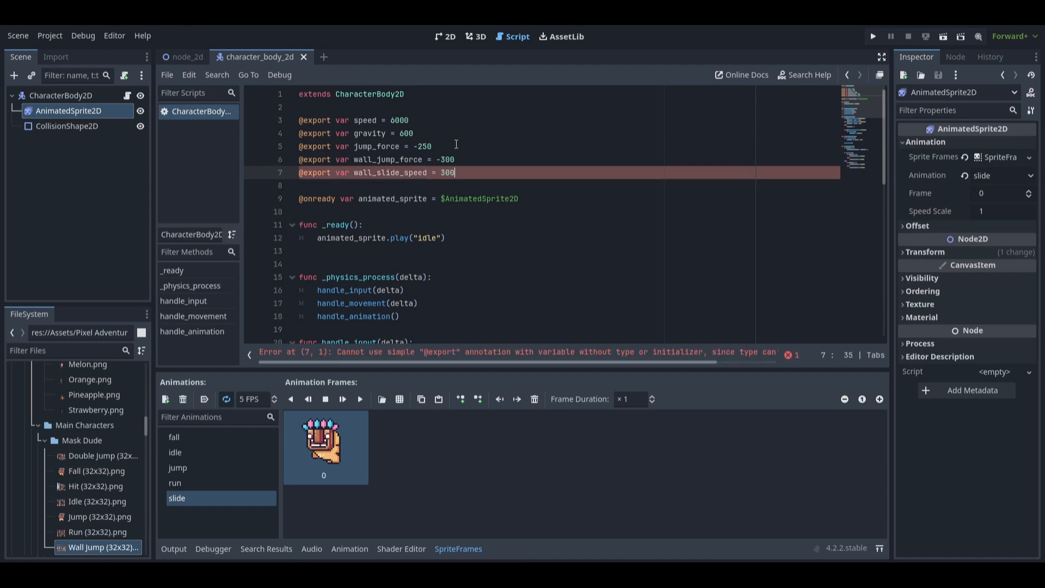
pyautogui.write('0')
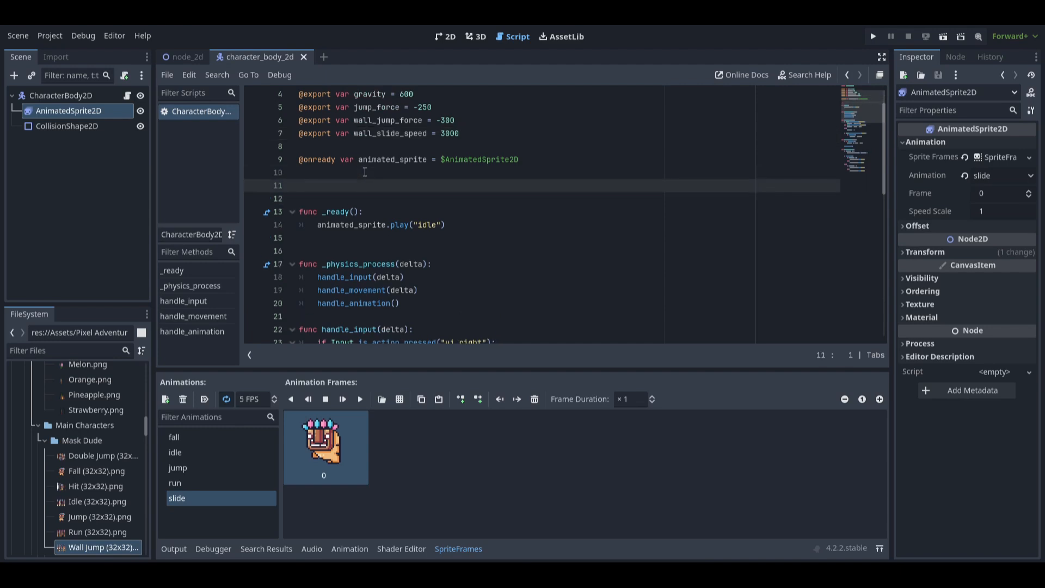
# Step: Declare is_wall_sliding = false, can_wall_jump and double_jump_available = true state variables
pyautogui.write('var is_wall_')
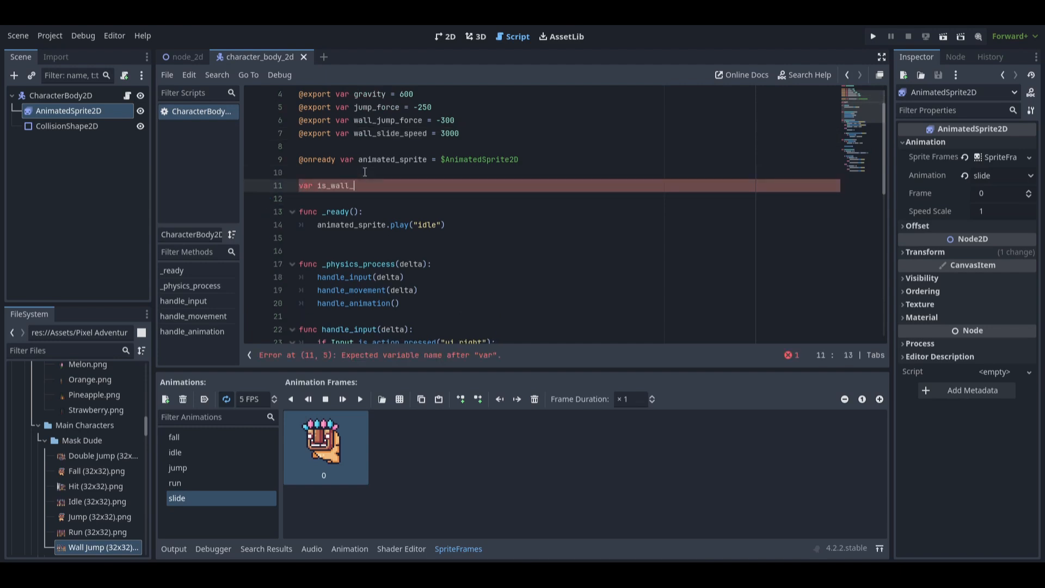
pyautogui.write('sliding = false')
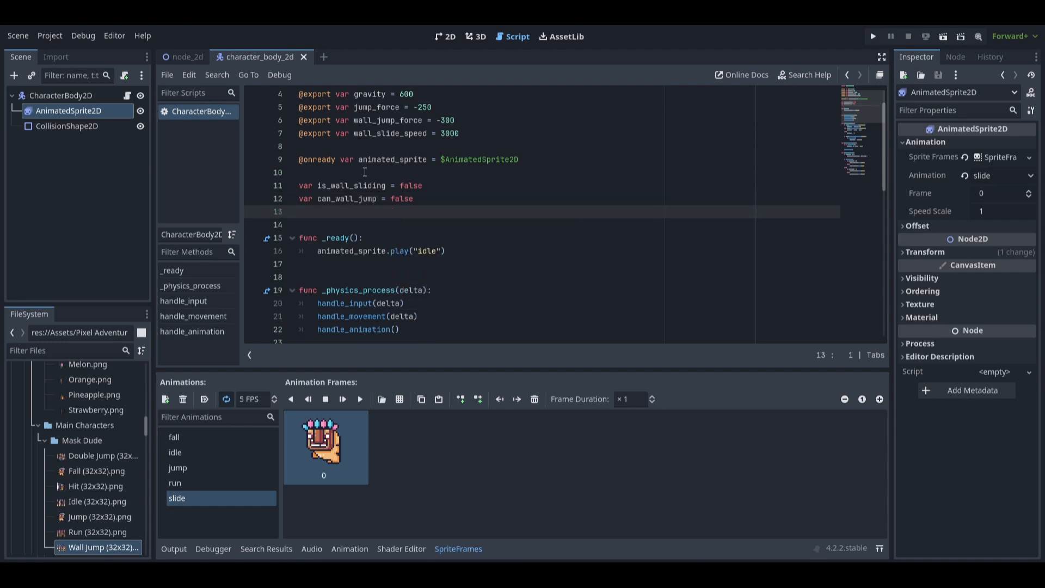
pyautogui.write('var double_jump_av')
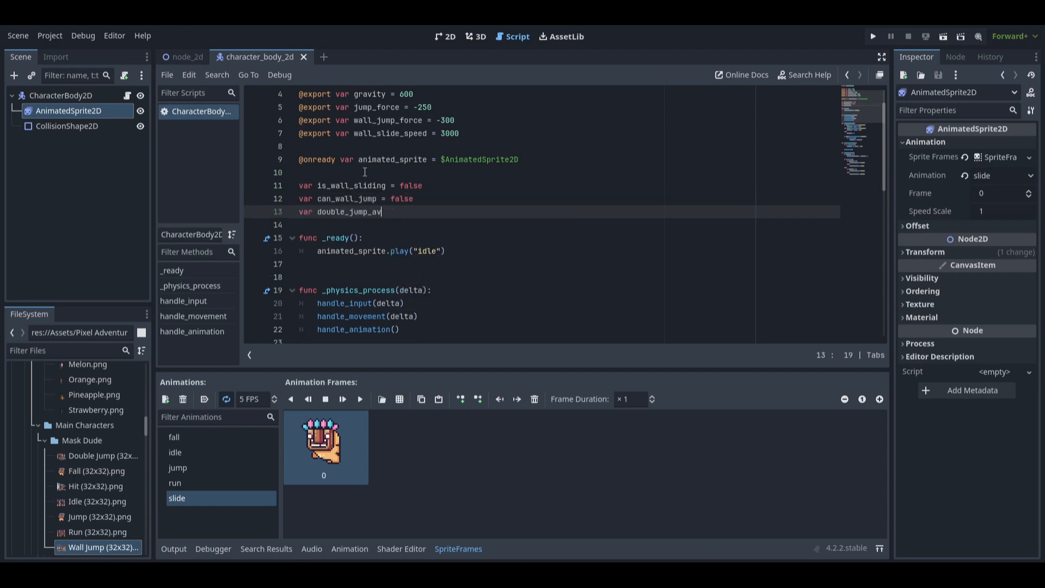
pyautogui.write('ailable')
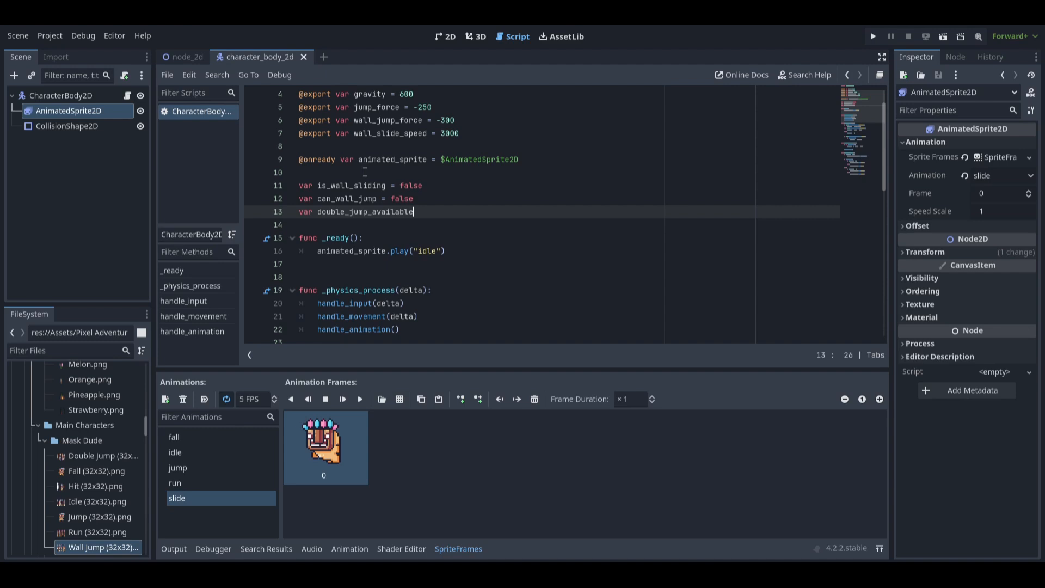
pyautogui.write('= true')
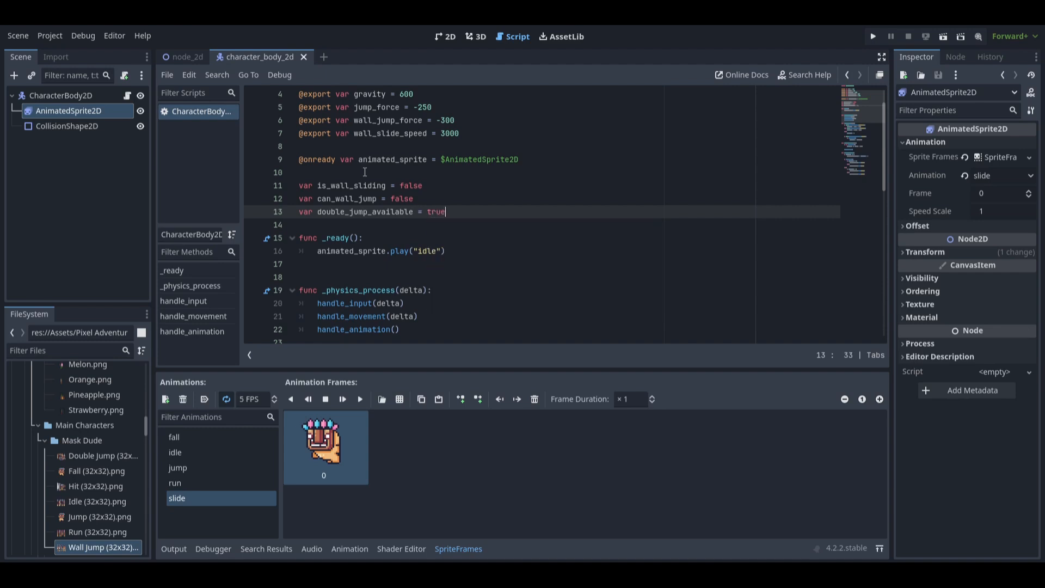
# Step: Restore double_jump_available on floor jumps and add a can_wall_jump branch using wall_jump_force
pyautogui.scroll(-3)
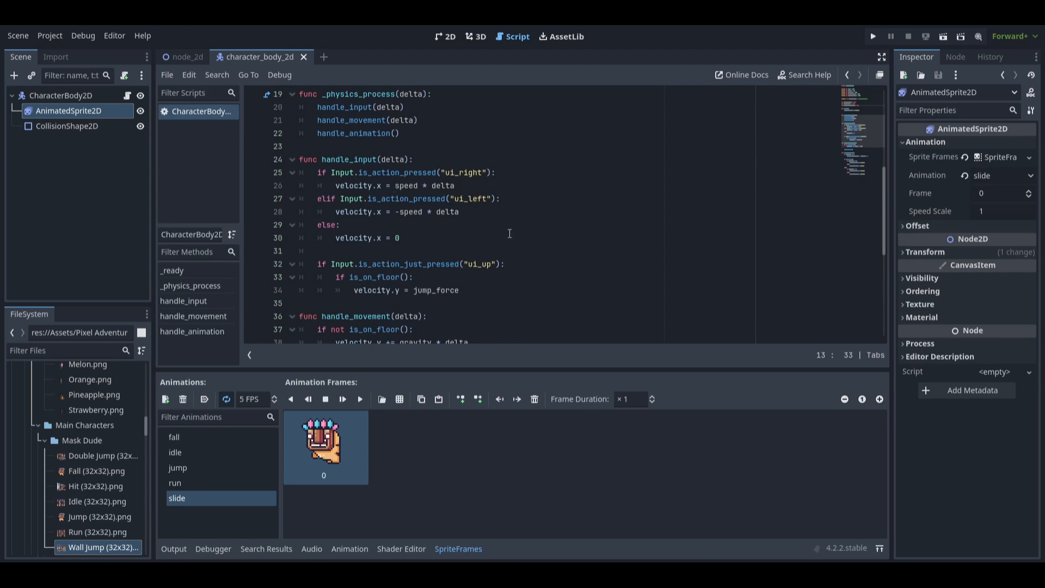
pyautogui.scroll(-3)
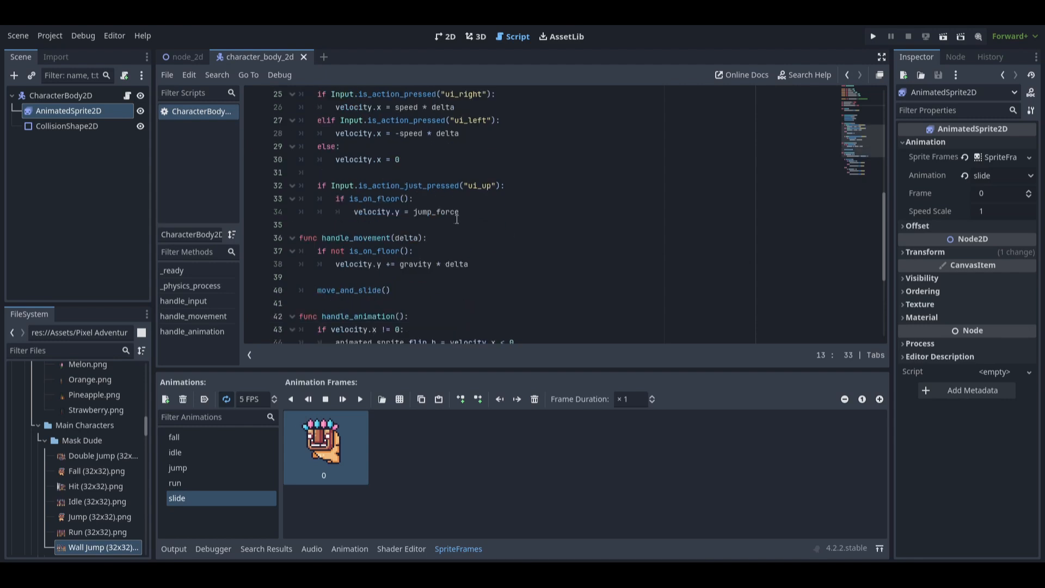
pyautogui.click(458, 212)
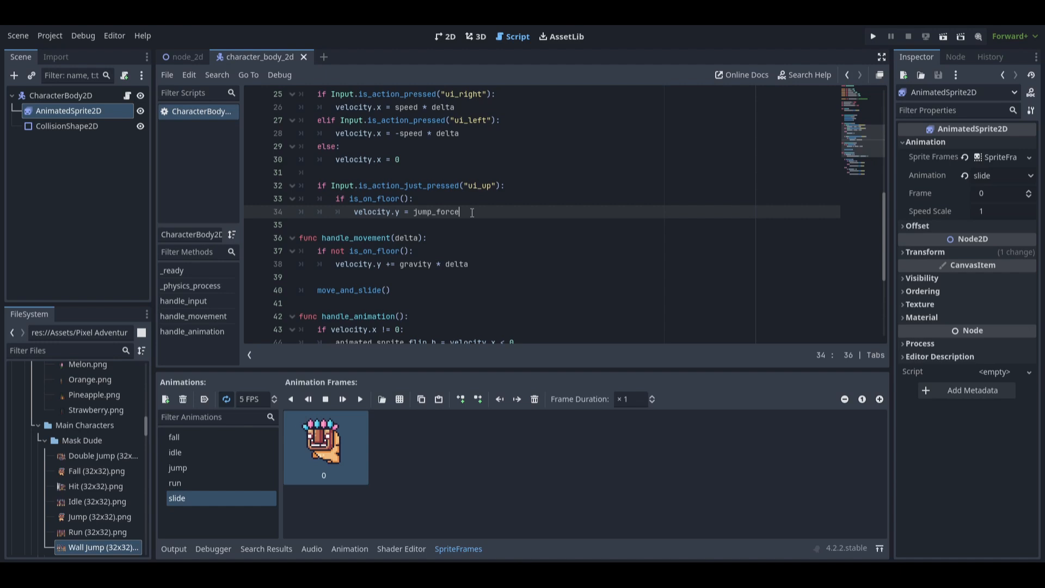
pyautogui.write('double_jump')
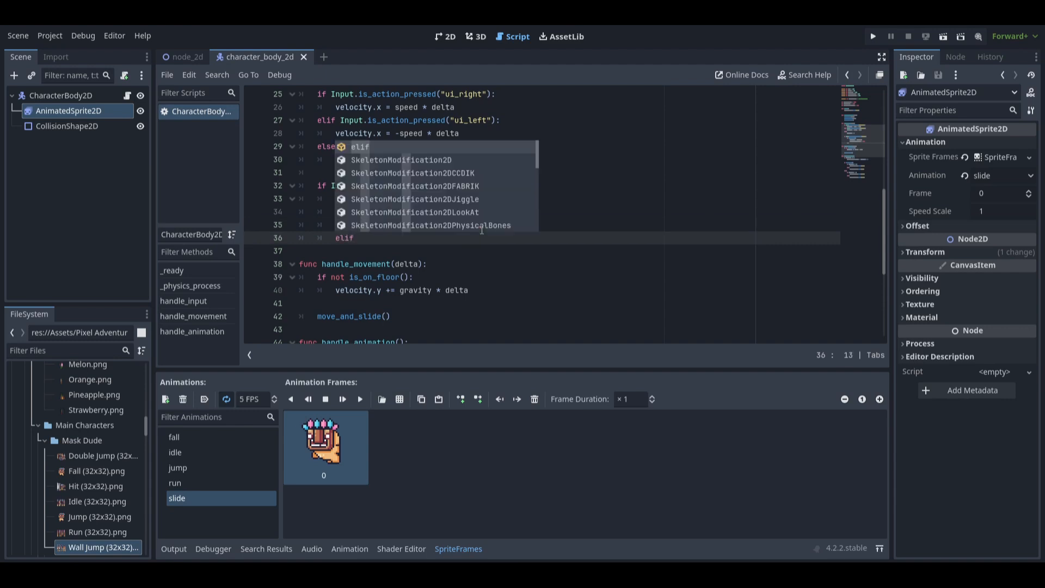
pyautogui.write('can_wall_jump:')
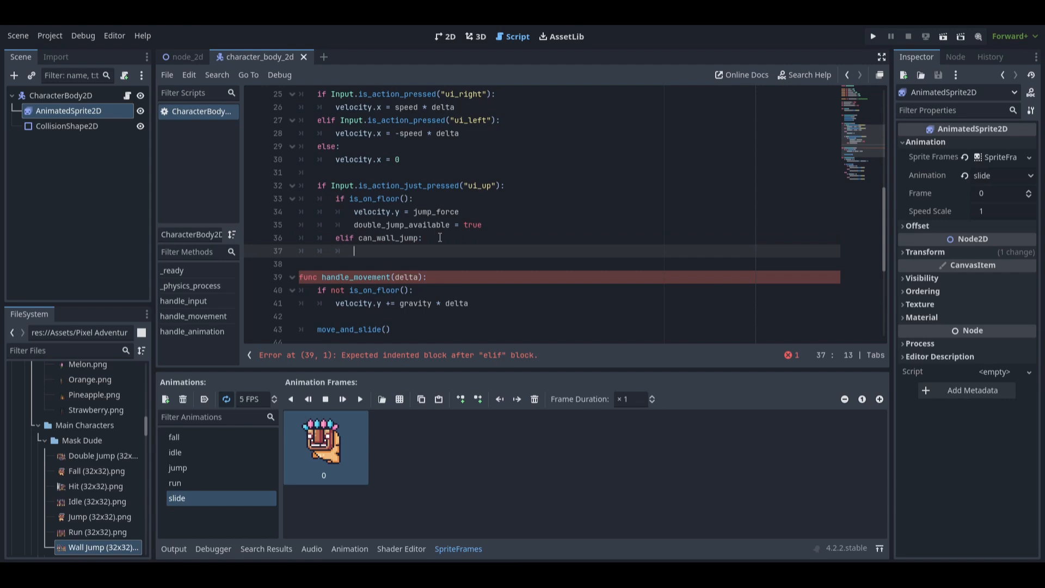
pyautogui.write('velocity.y =')
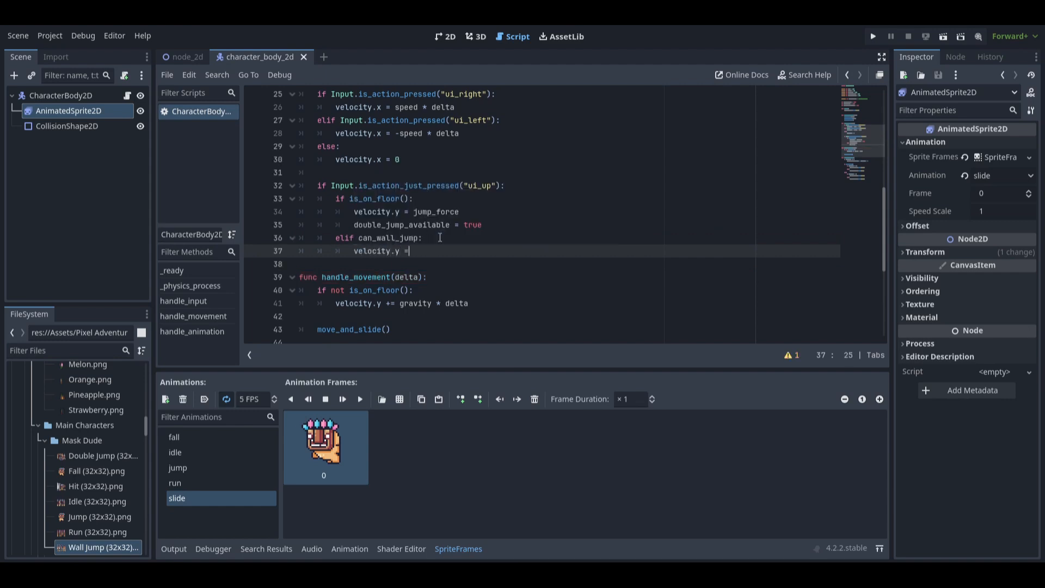
pyautogui.write('wall_jump_force')
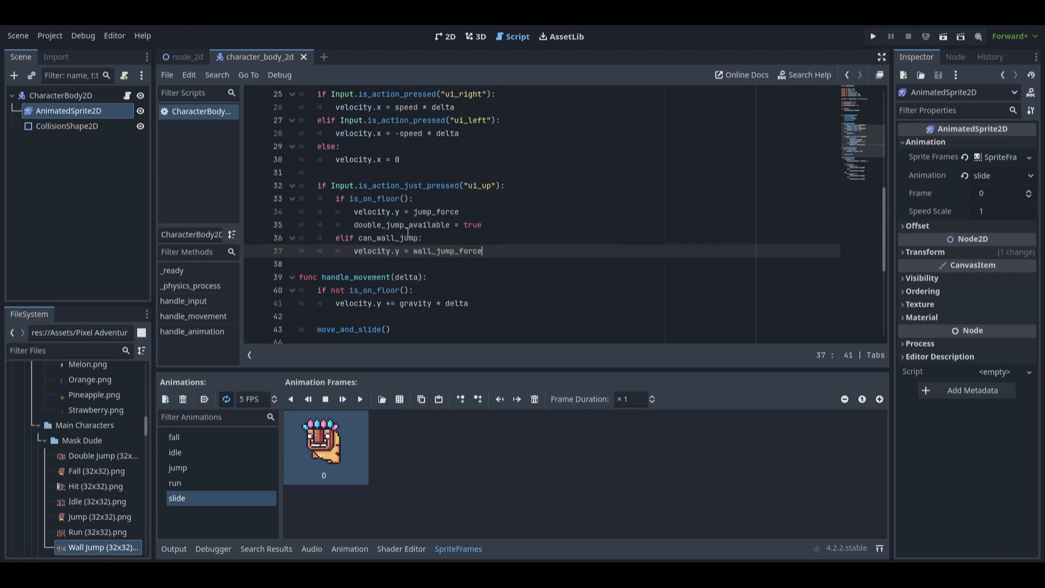
# Step: Add an elif double_jump_available branch setting velocity.y to jump_force and consuming the double jump
pyautogui.write('el')
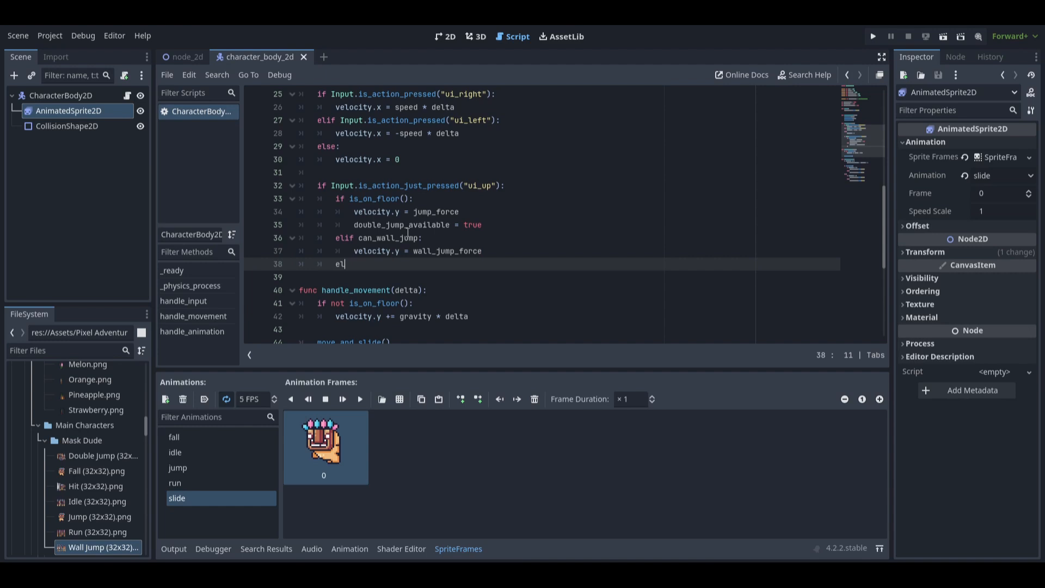
pyautogui.write('if double_jump_available:')
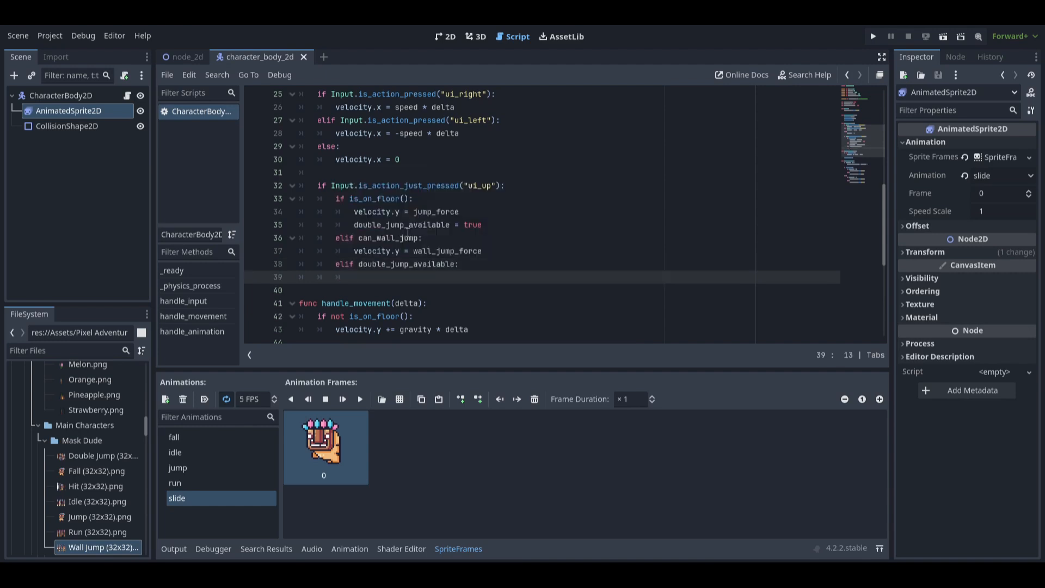
pyautogui.write('velocity.y')
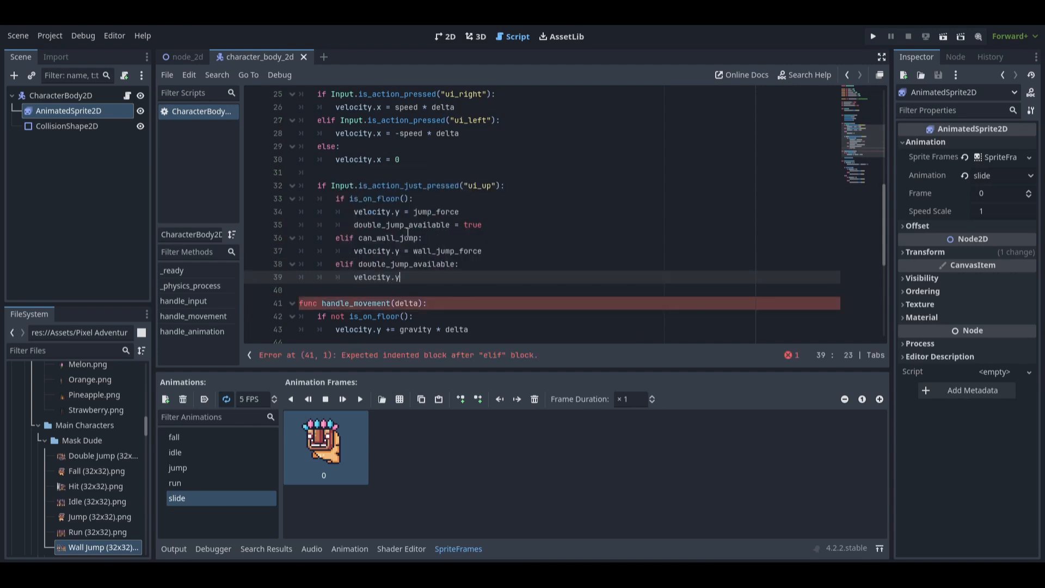
pyautogui.write('=')
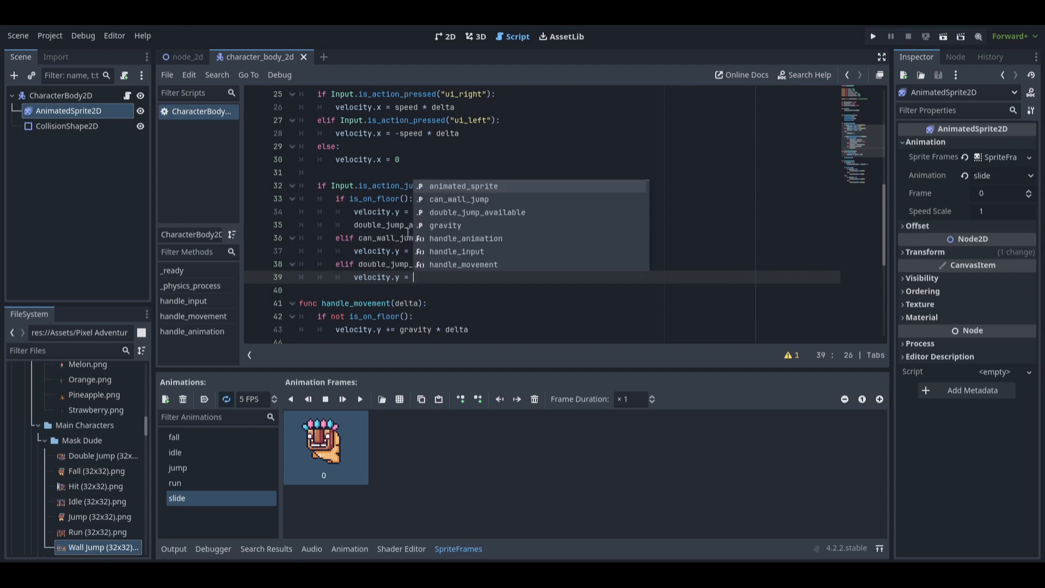
pyautogui.write('jump_force')
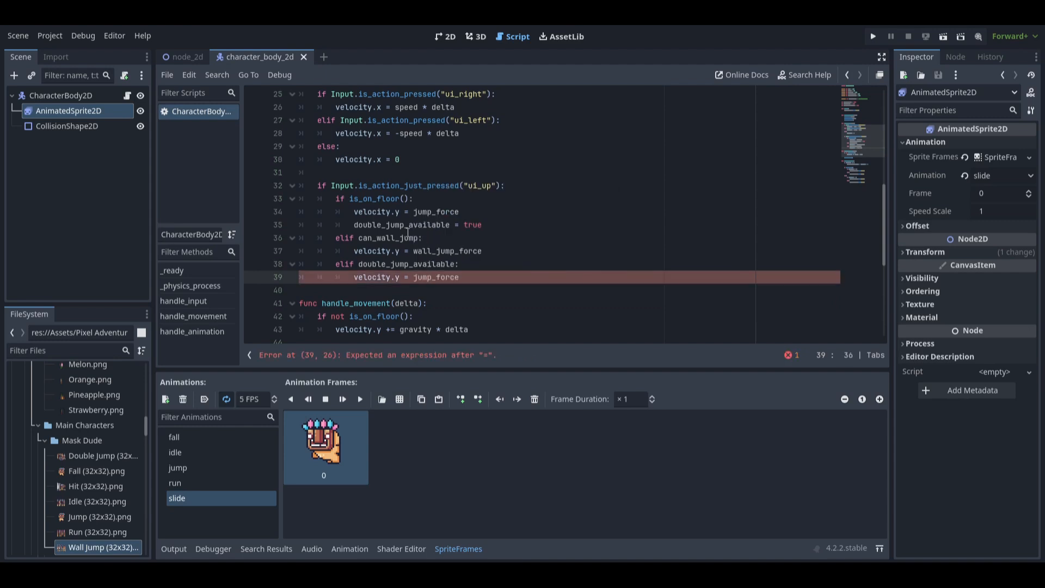
pyautogui.write('double_jump_available = false')
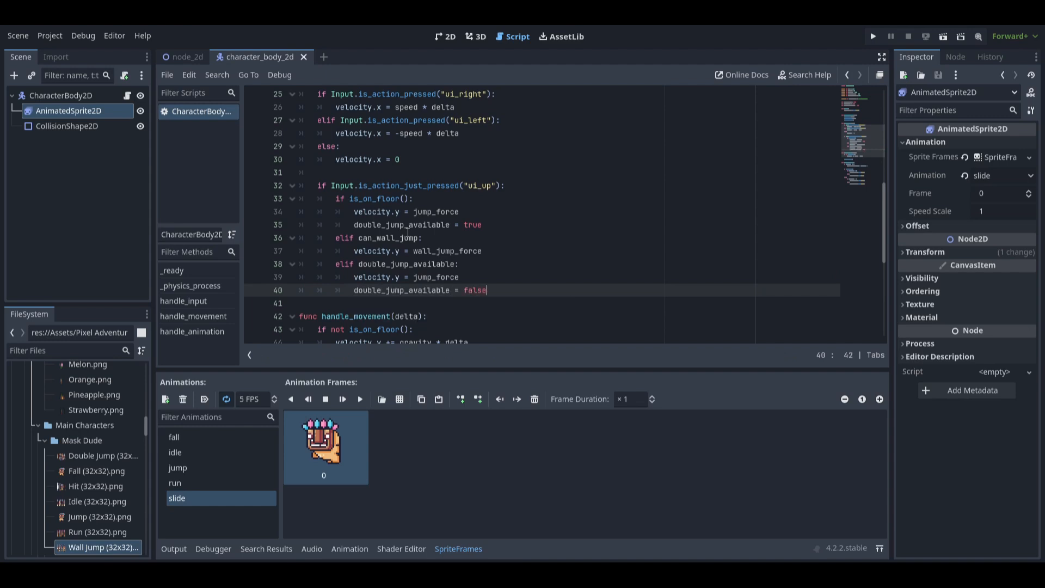
# Step: Call handle_wall_slide(delta) in the airborne branch and declare the handle_wall_slide(delta) function
pyautogui.scroll(-3)
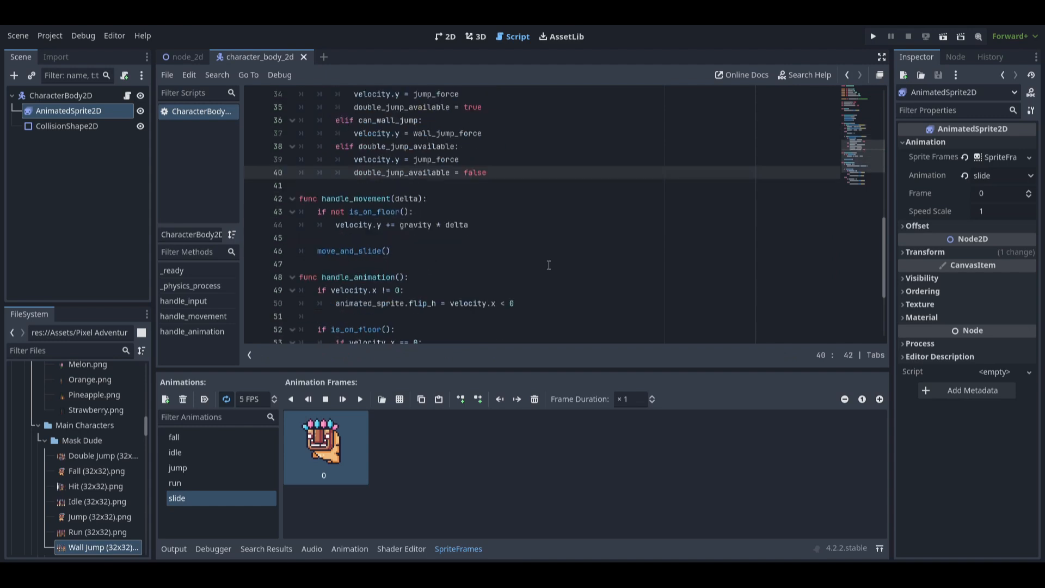
pyautogui.scroll(-3)
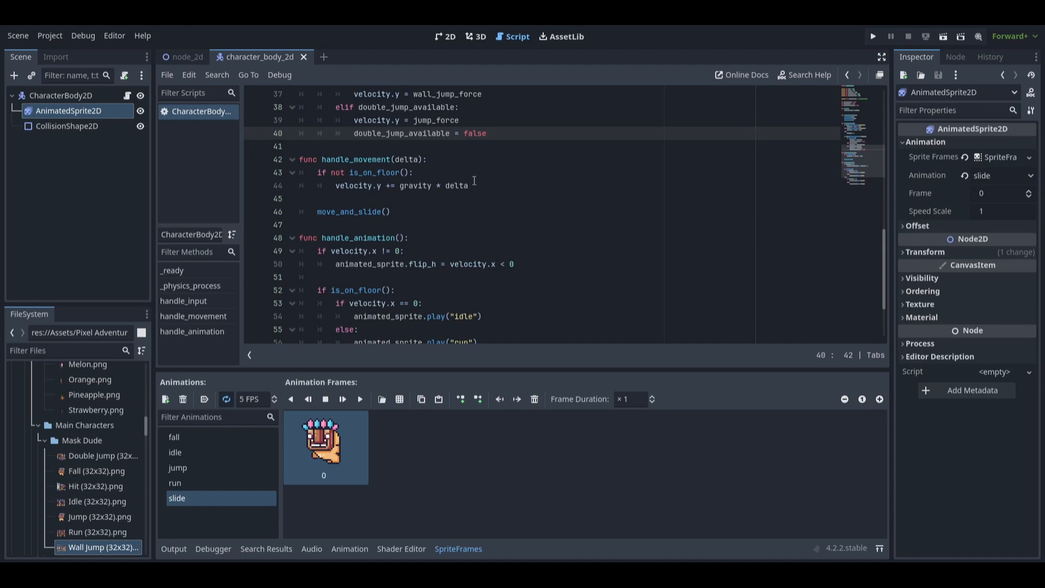
pyautogui.write('handle_')
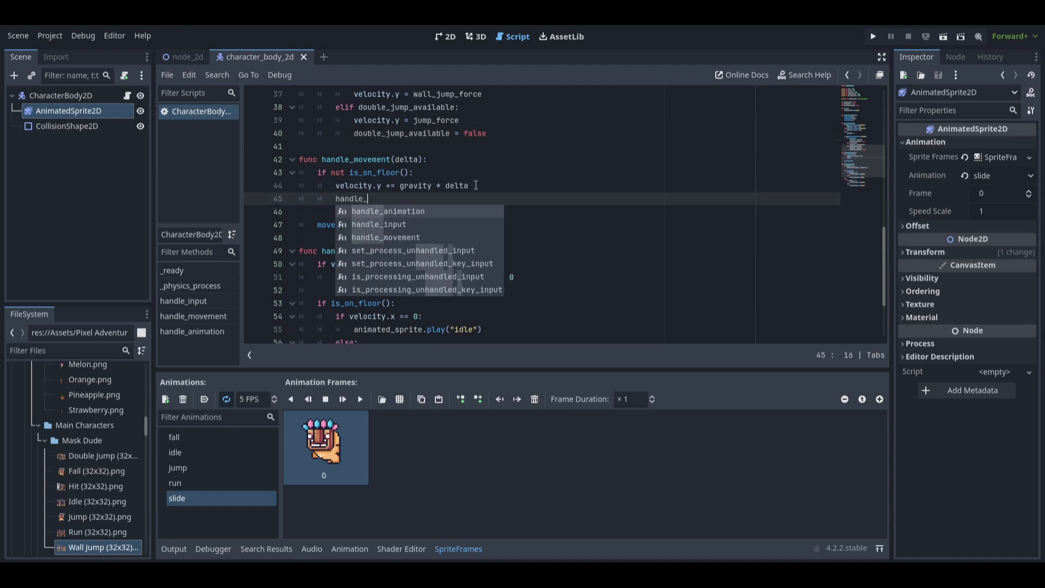
pyautogui.write('wall_slide')
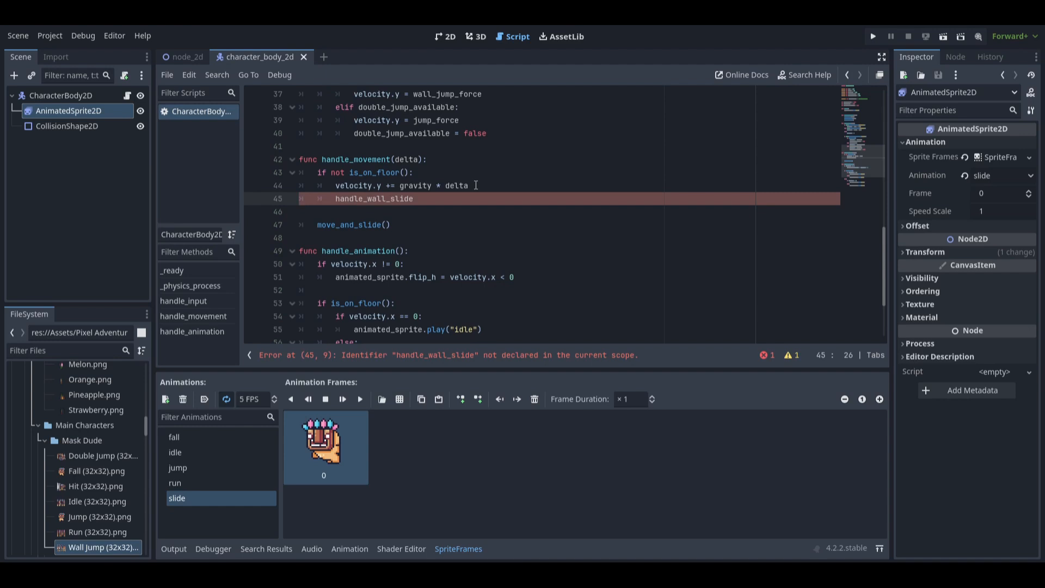
pyautogui.write('(delta)')
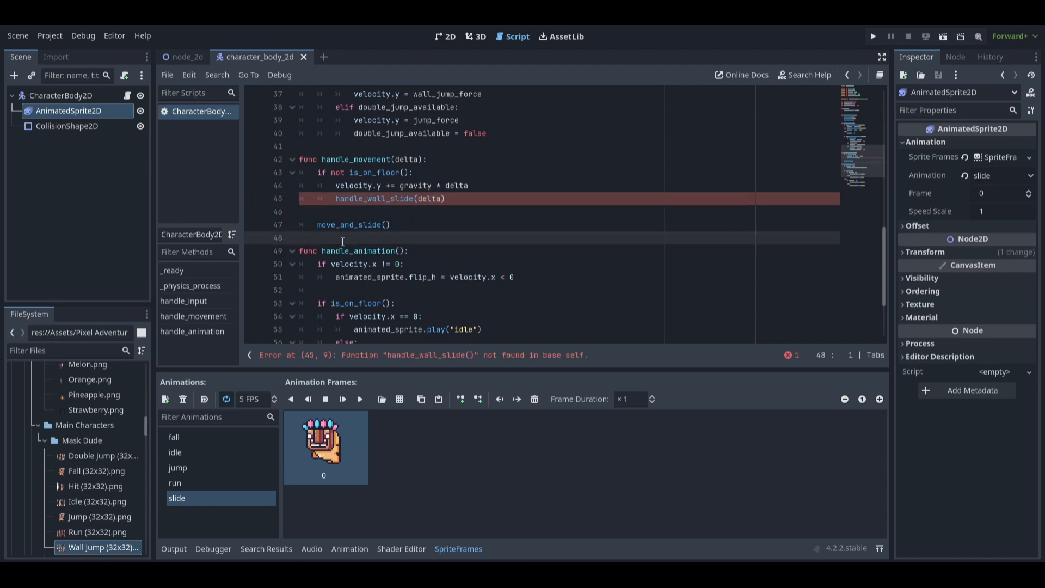
pyautogui.write('func')
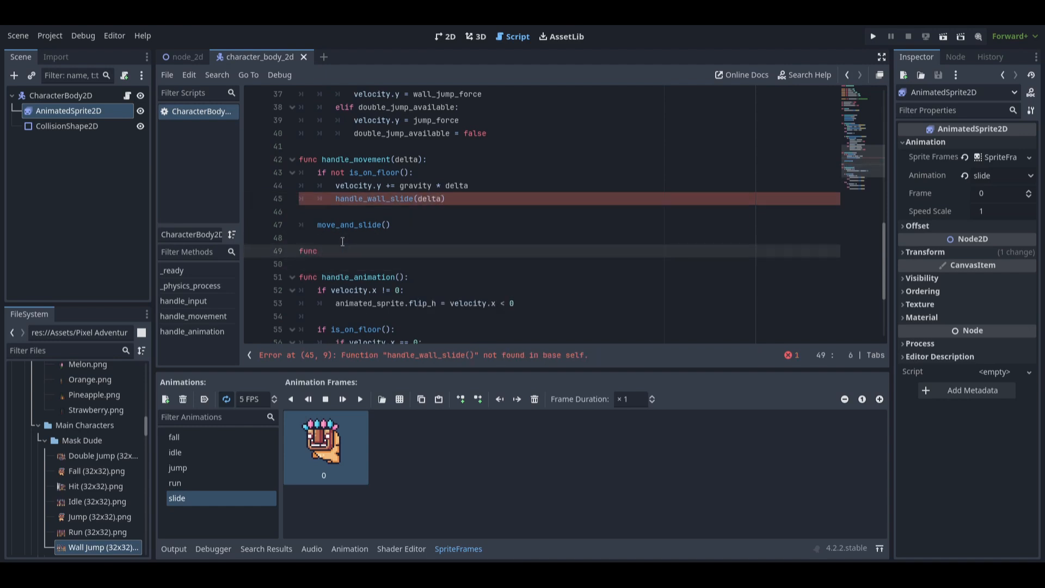
pyautogui.write('handle_wall_slide(delta):')
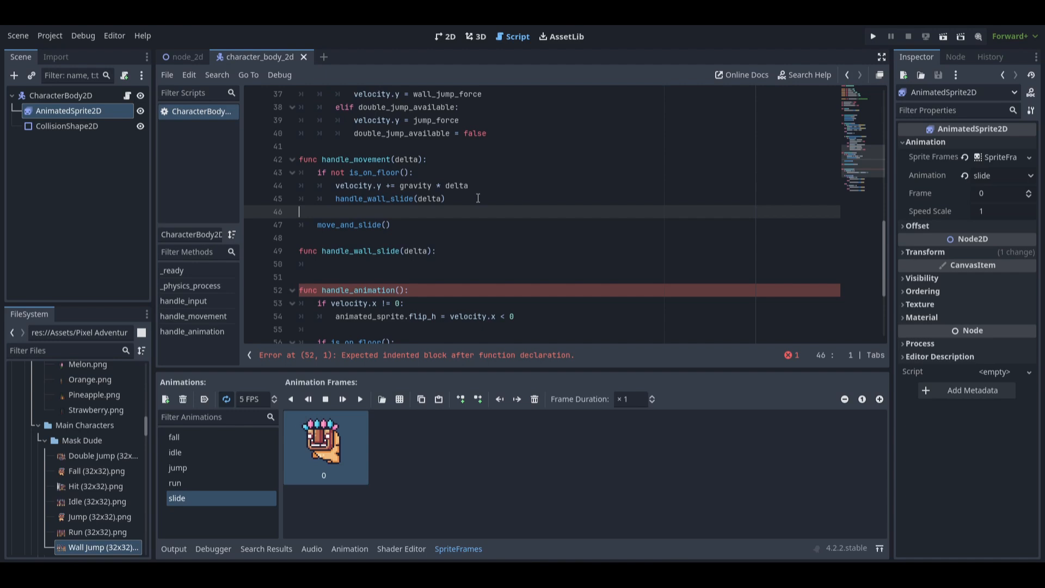
# Step: Add an else branch resetting is_wall_sliding, can_wall_jump and double_jump_available on the floor
pyautogui.write('else:')
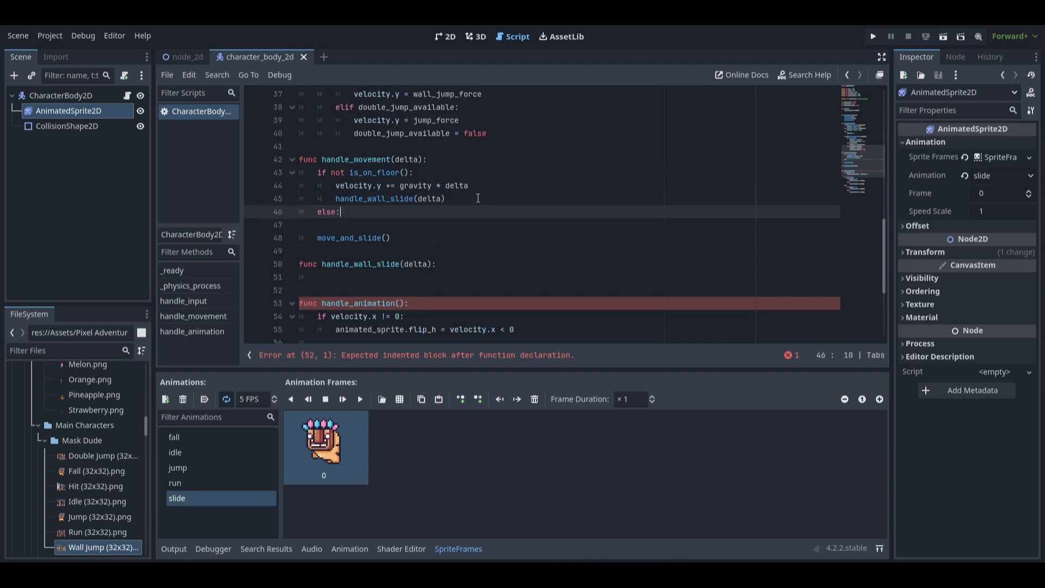
pyautogui.write('is_wall_sliding = false')
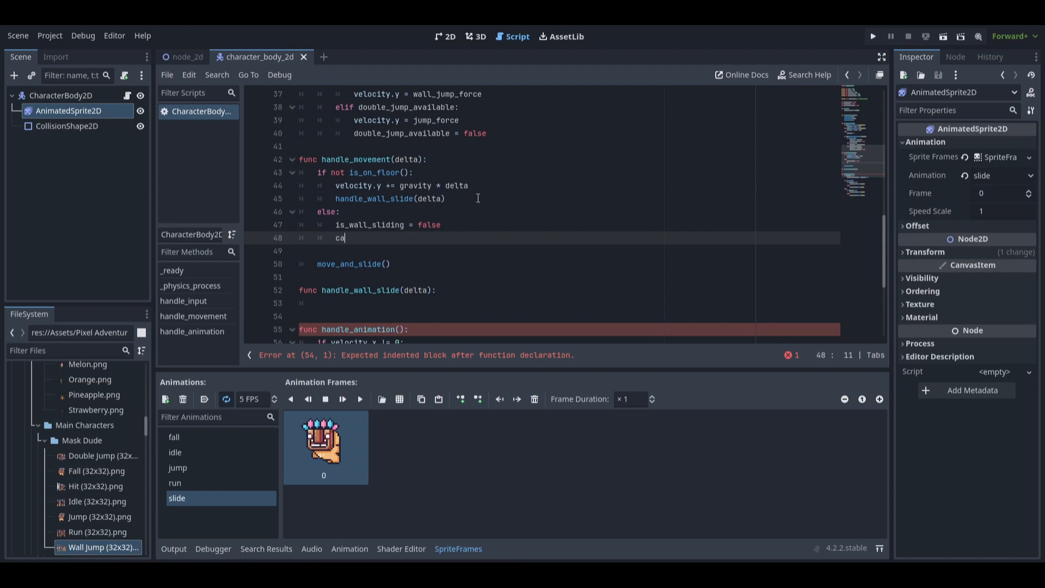
pyautogui.write('n_wall_jump = false')
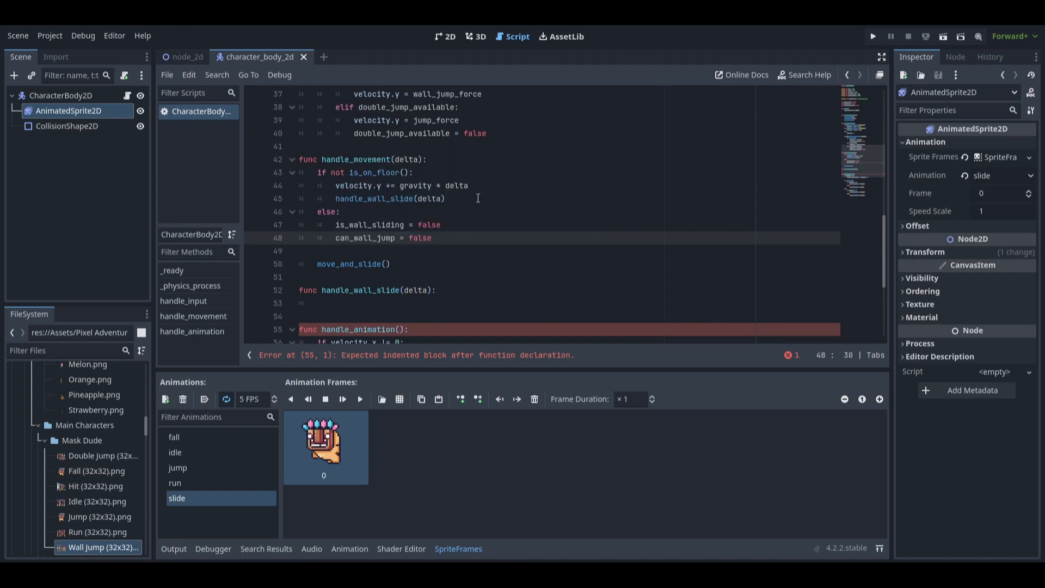
pyautogui.write('double')
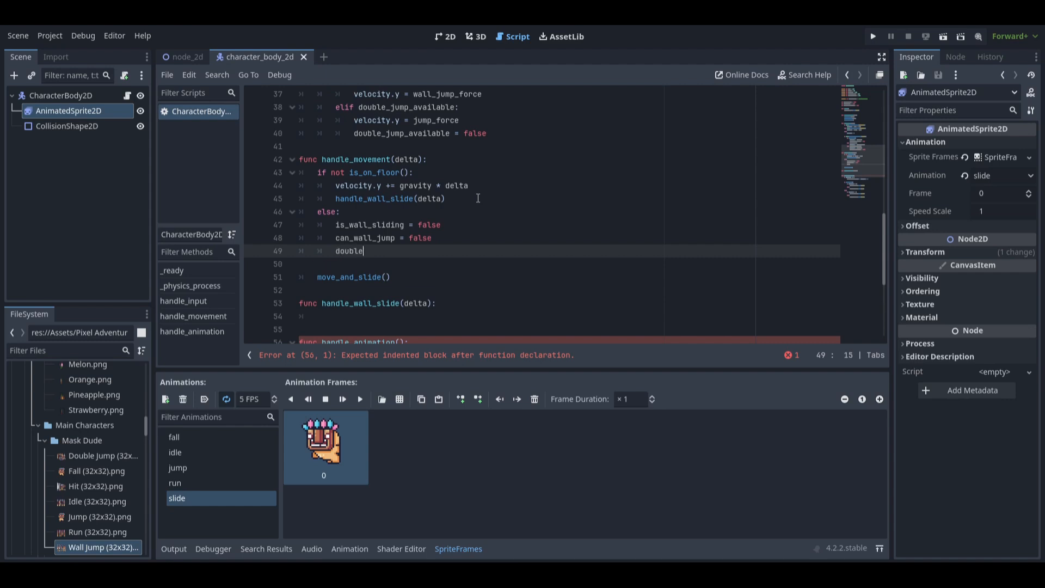
pyautogui.write('_jump_available = true')
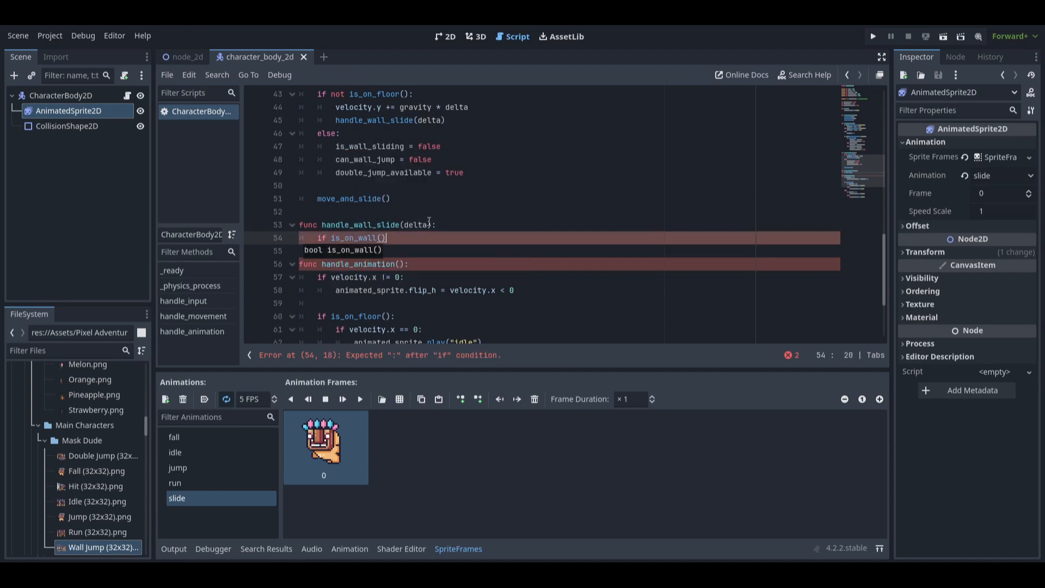
# Step: Write the wall-slide condition: is_on_wall and !is_on_floor and falling velocity with direction Input held
pyautogui.write('and')
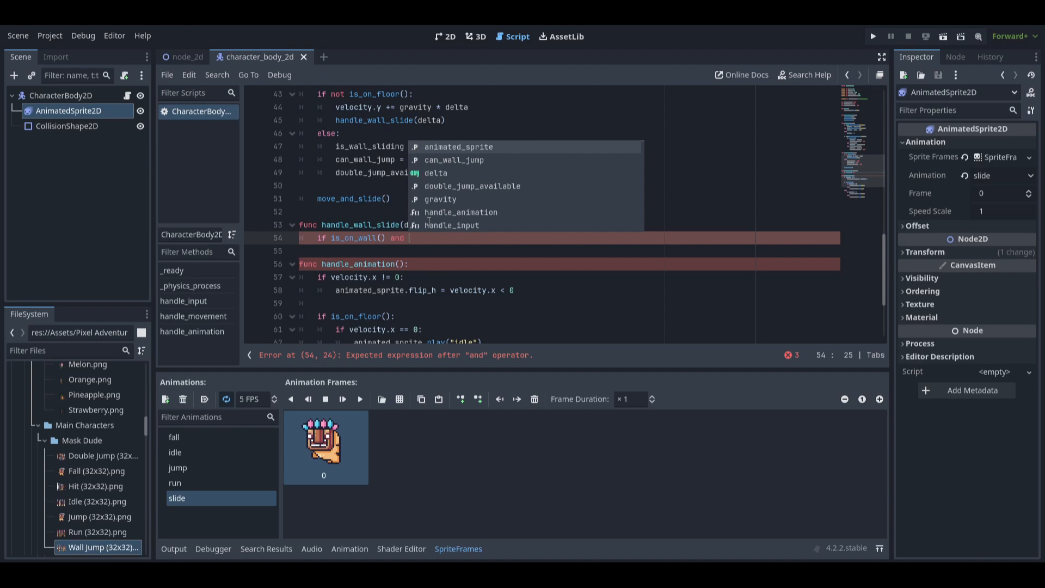
pyautogui.write('!is_on_floor(')
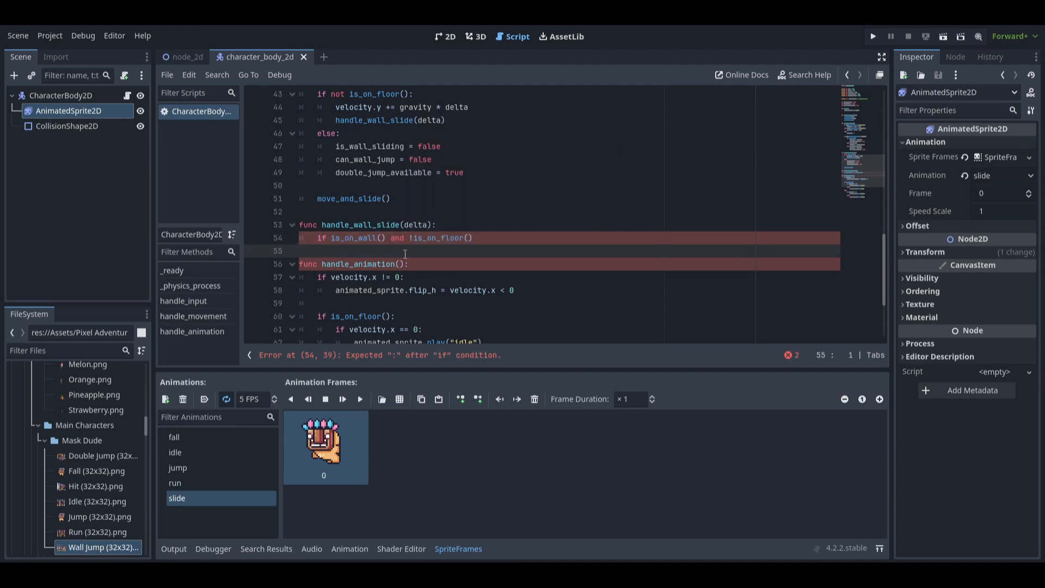
pyautogui.write('and velocity.y > 0 and')
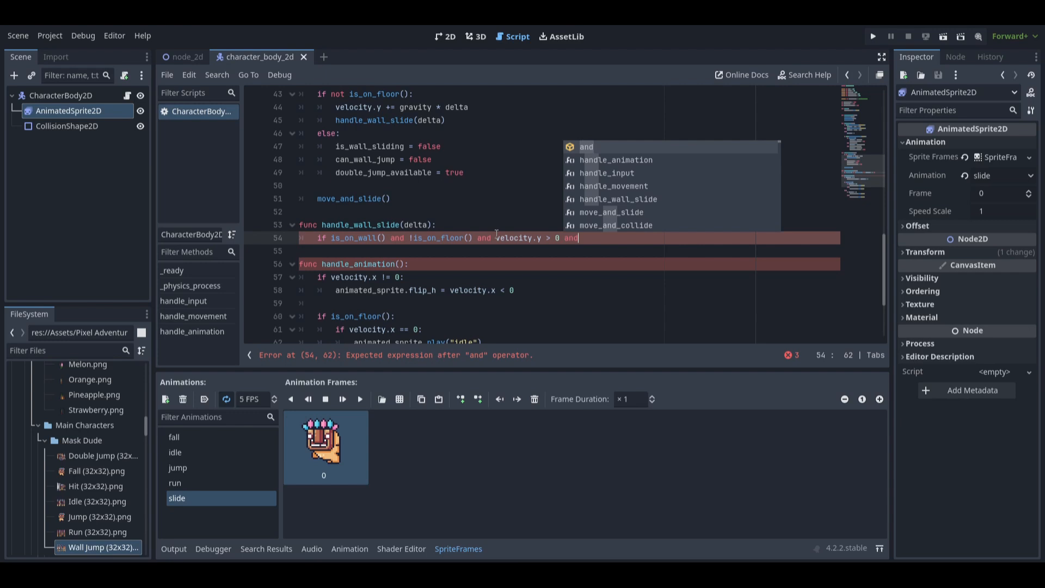
pyautogui.write('(Input.')
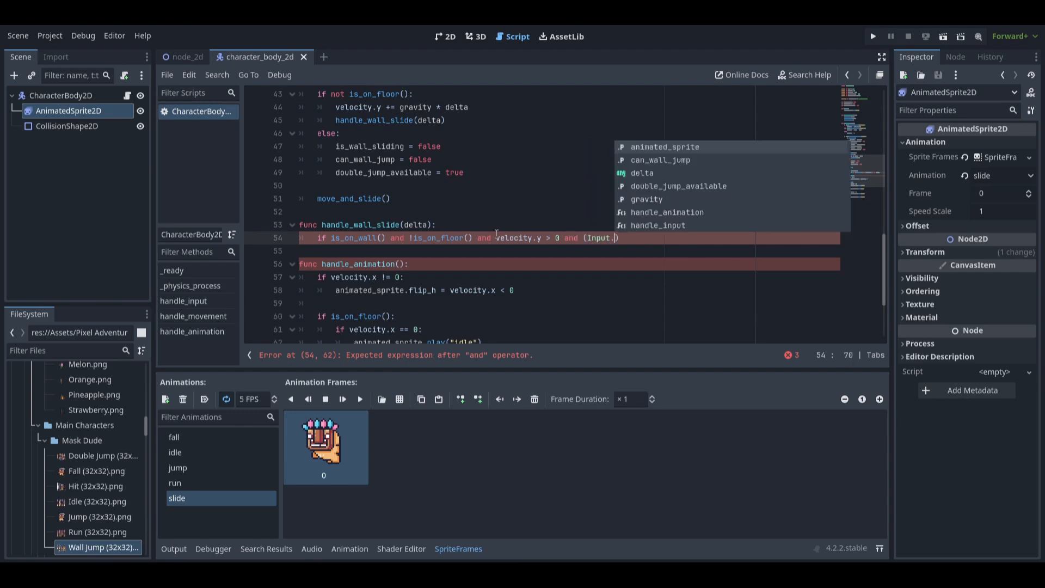
pyautogui.write('is_action_pressed("ui_right')
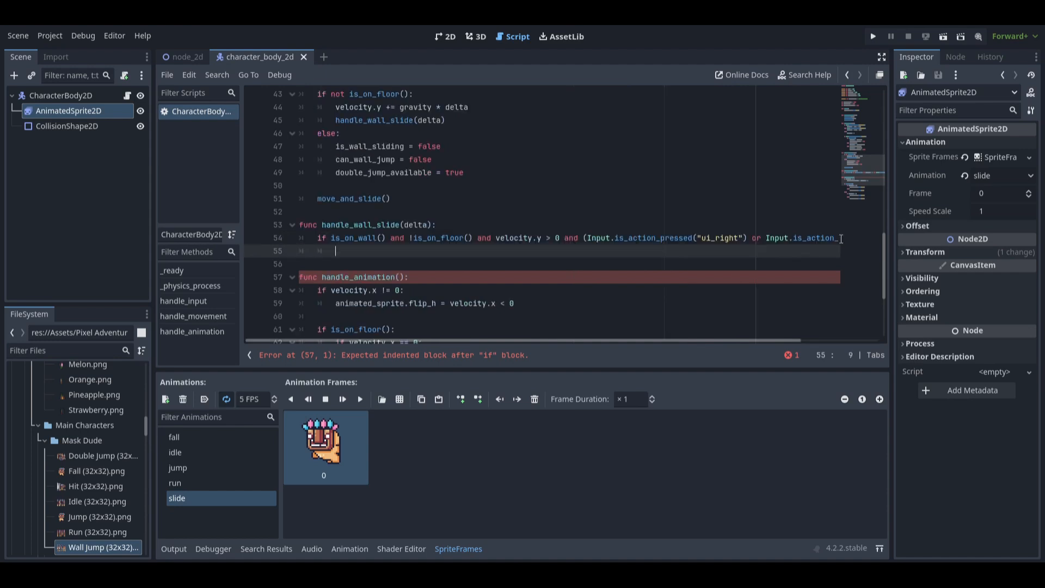
# Step: Set is_wall_sliding, velocity.y = wall_slide_speed * delta and can_wall_jump = true, else clearing the flags
pyautogui.write('is_wall')
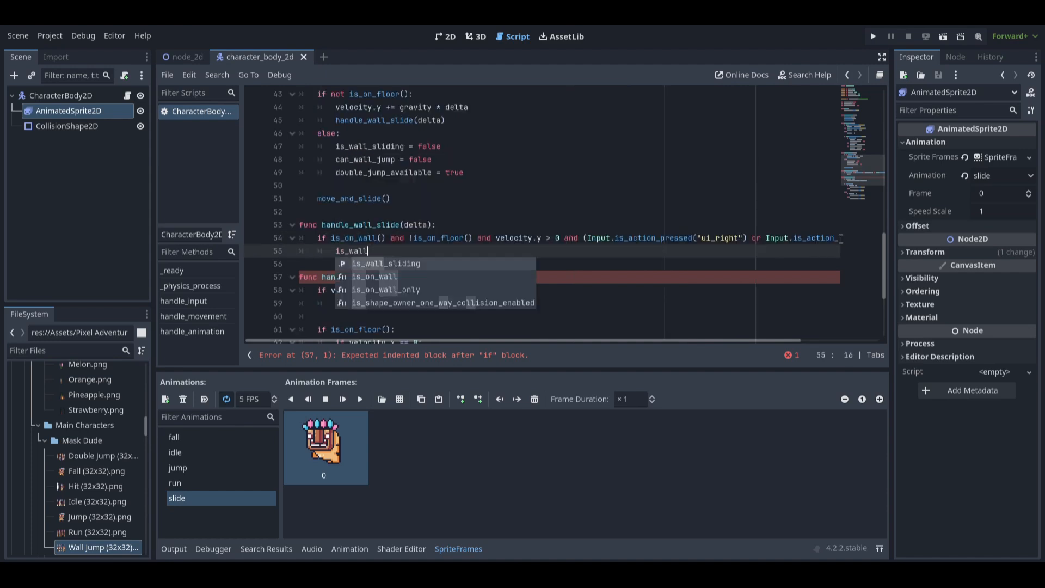
pyautogui.write('_sliding = true')
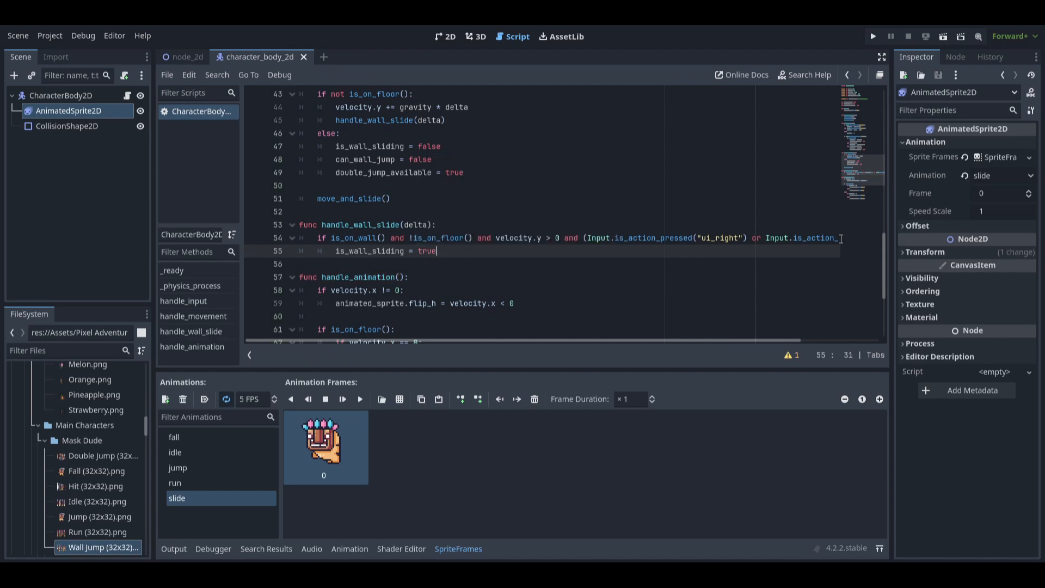
pyautogui.write('velocity.y =')
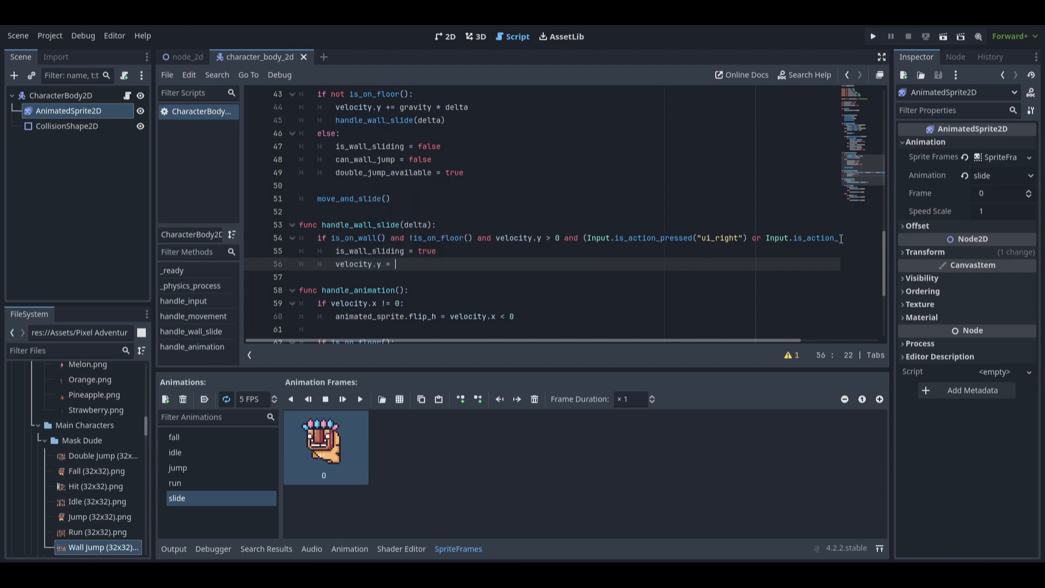
pyautogui.write('wall_slide_speed')
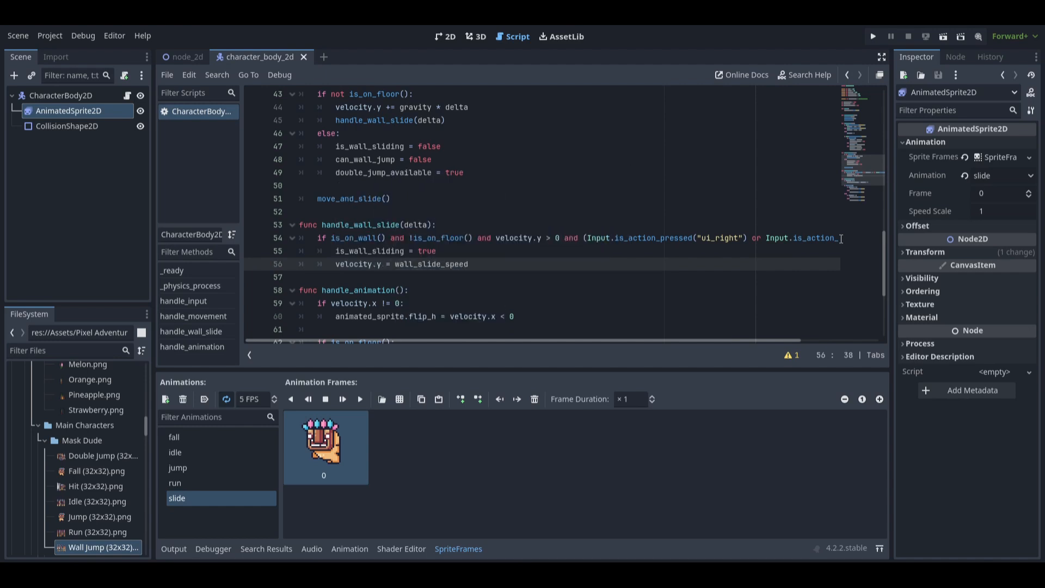
pyautogui.write('* delta')
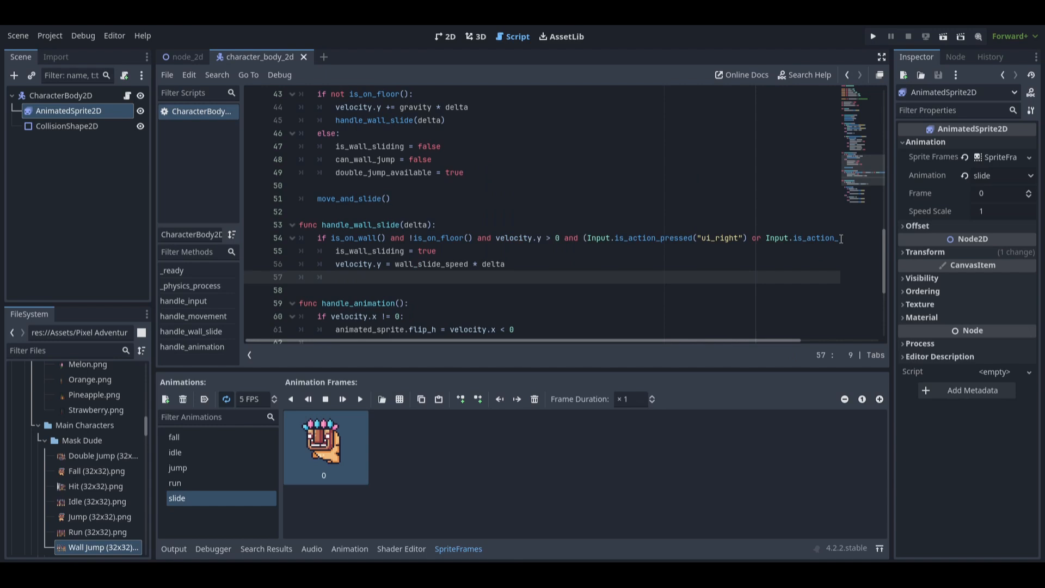
pyautogui.write('can_wall_jump = true')
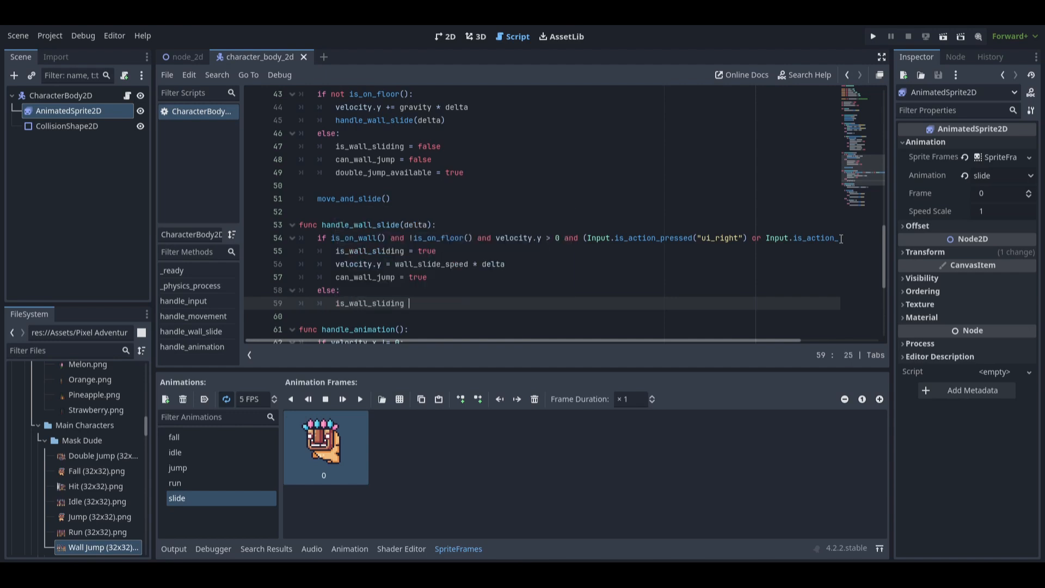
pyautogui.write('can_wall_jump = false')
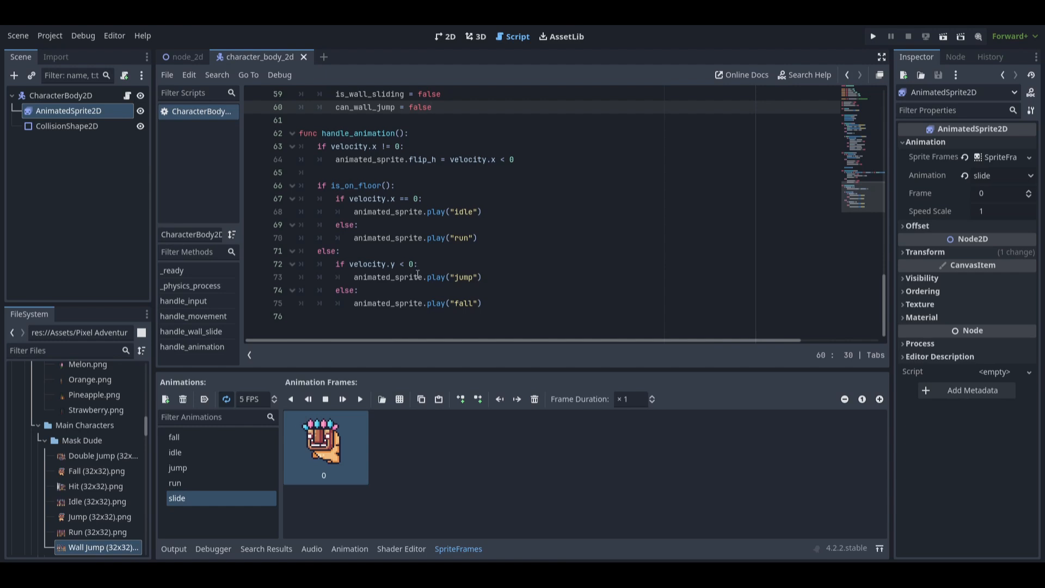
# Step: Play "slide" with flip_h from get_wall_normal().x when is_wall_sliding, otherwise play "fall"
pyautogui.write('if')
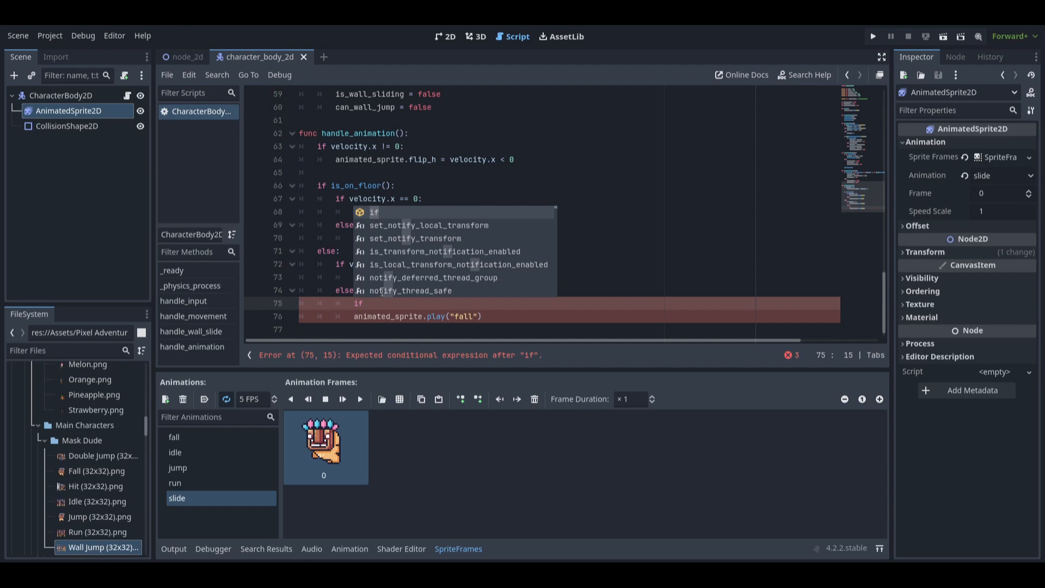
pyautogui.write('is_wall_sliding:')
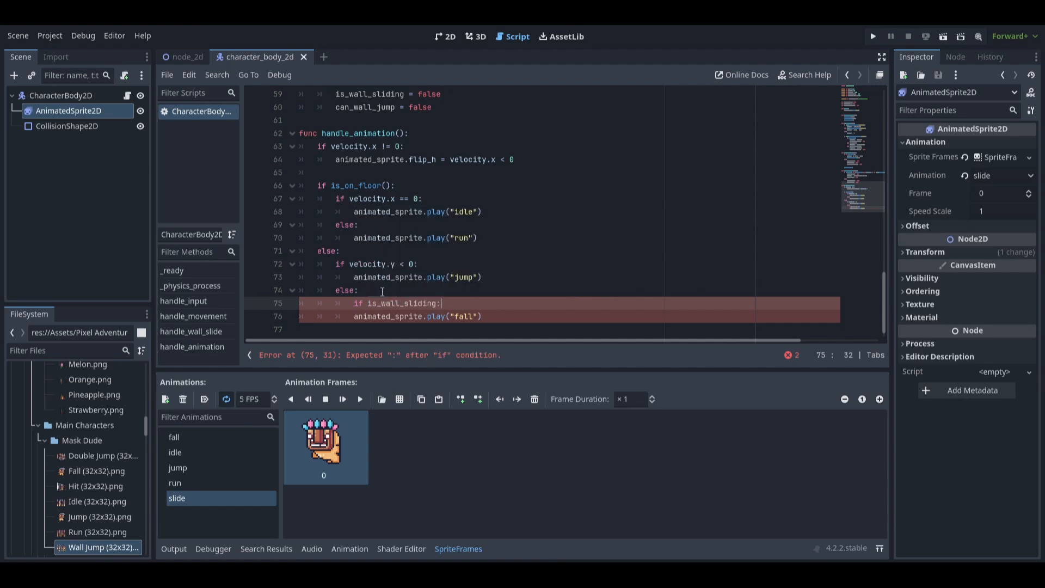
pyautogui.press('enter')
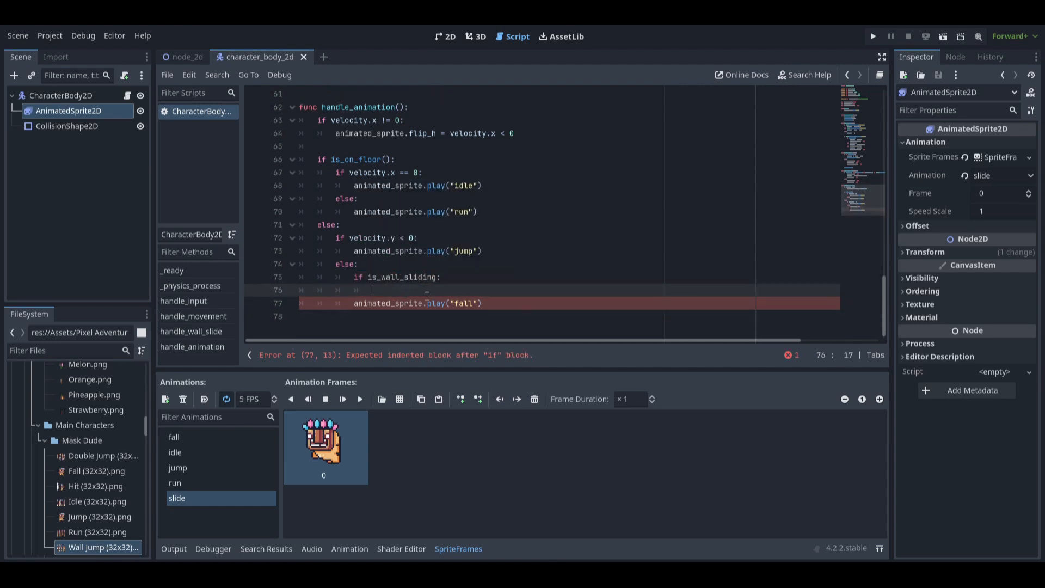
pyautogui.write('animated_sprite.play')
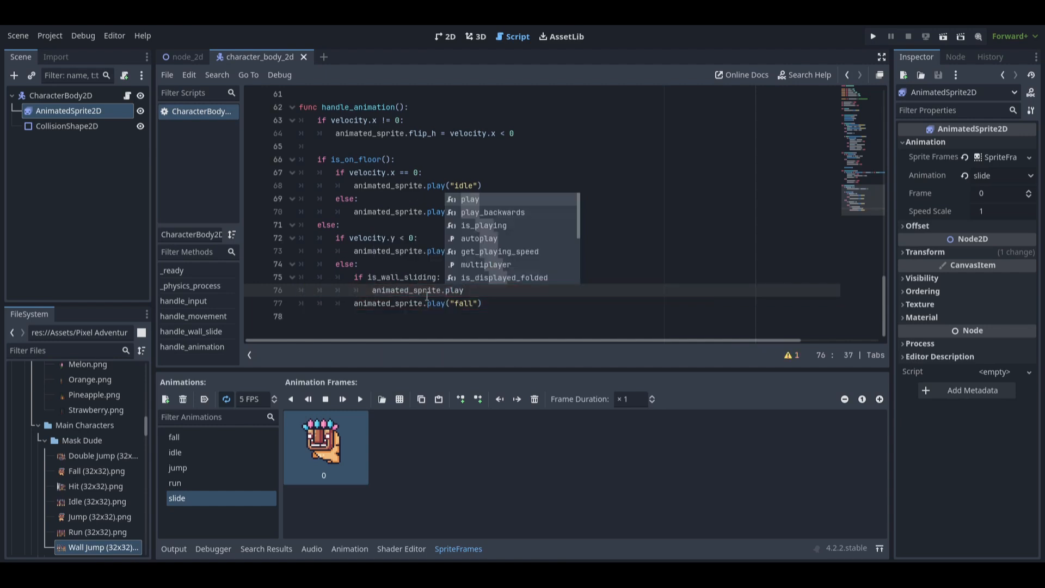
pyautogui.write('("slide")')
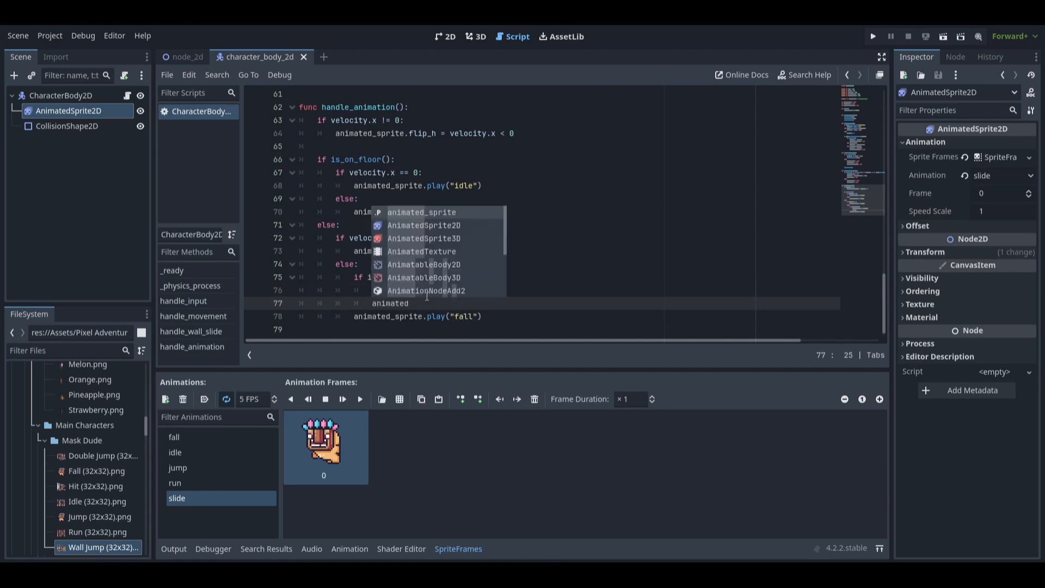
pyautogui.write('.flip_h = get_wall_normal().x > 0')
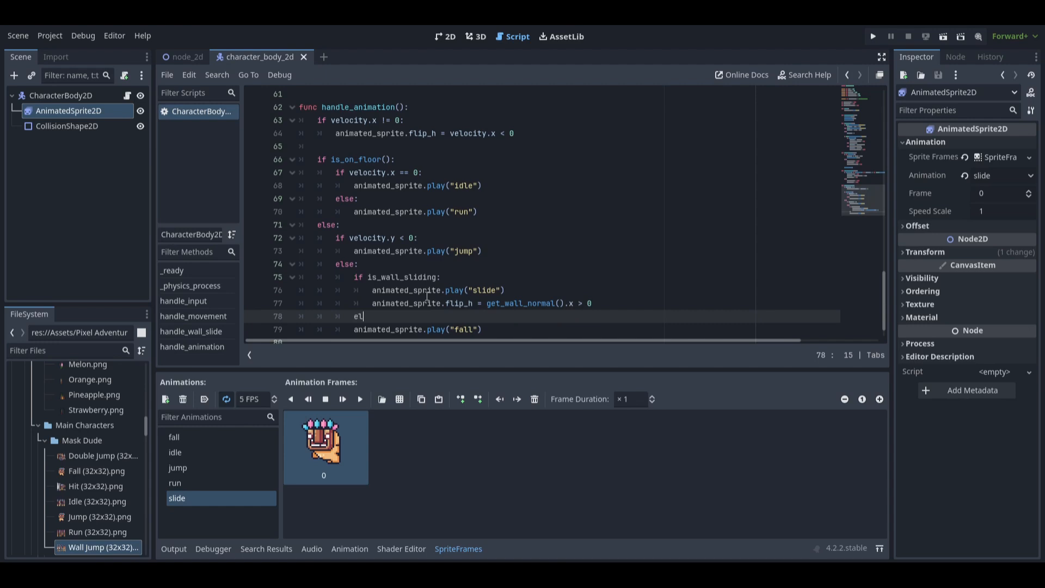
pyautogui.write('se:')
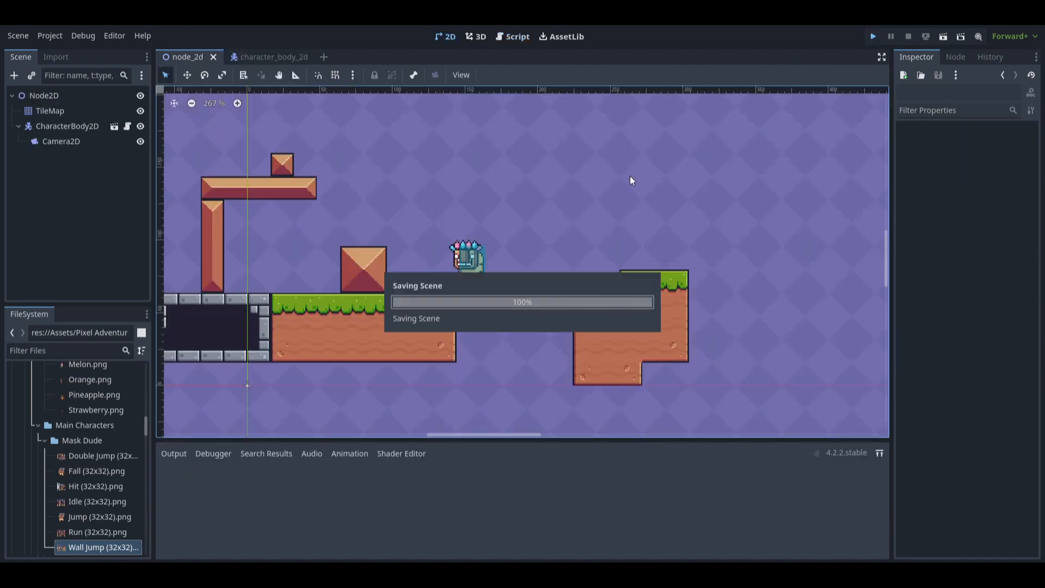
# Step: Run the project and move the character right toward a wall to test
pyautogui.click(872, 36)
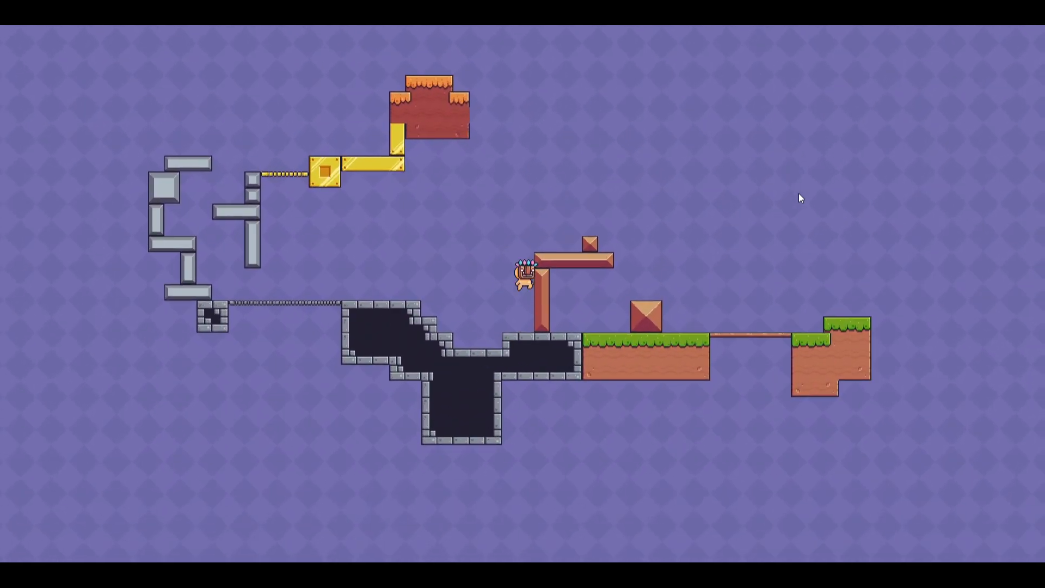
pyautogui.press('right')
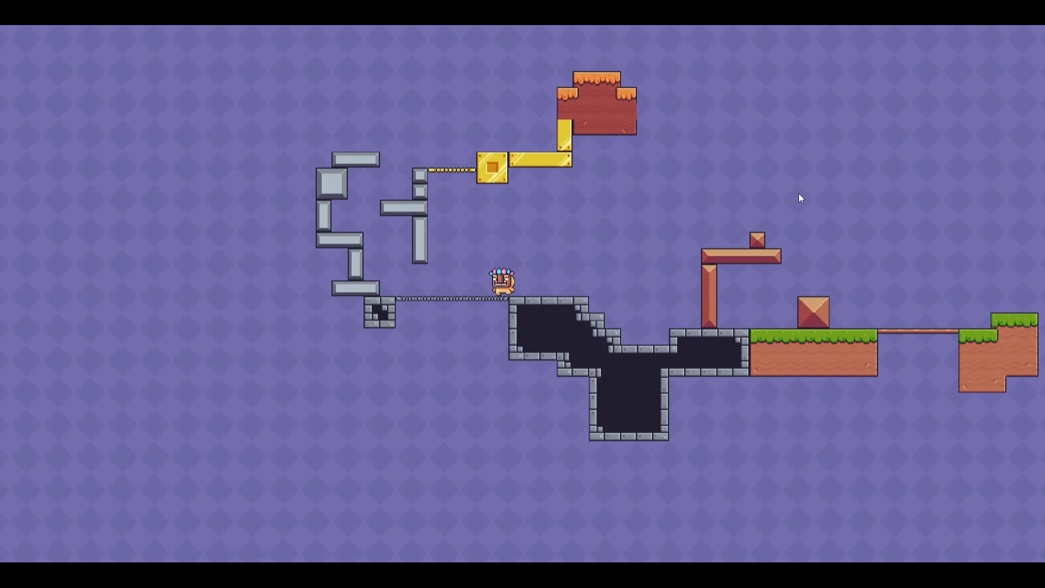